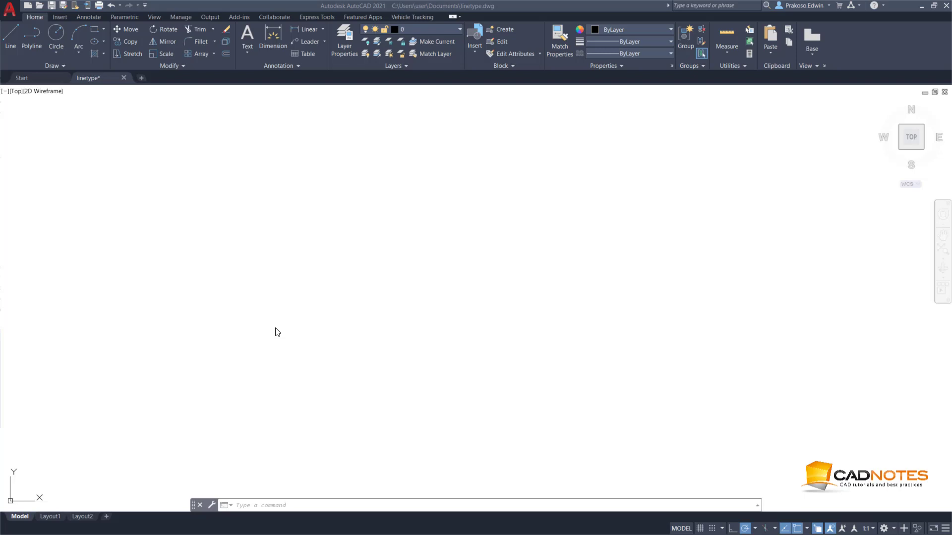
{"action": "mouse_move", "coordinate": [268, 327]}
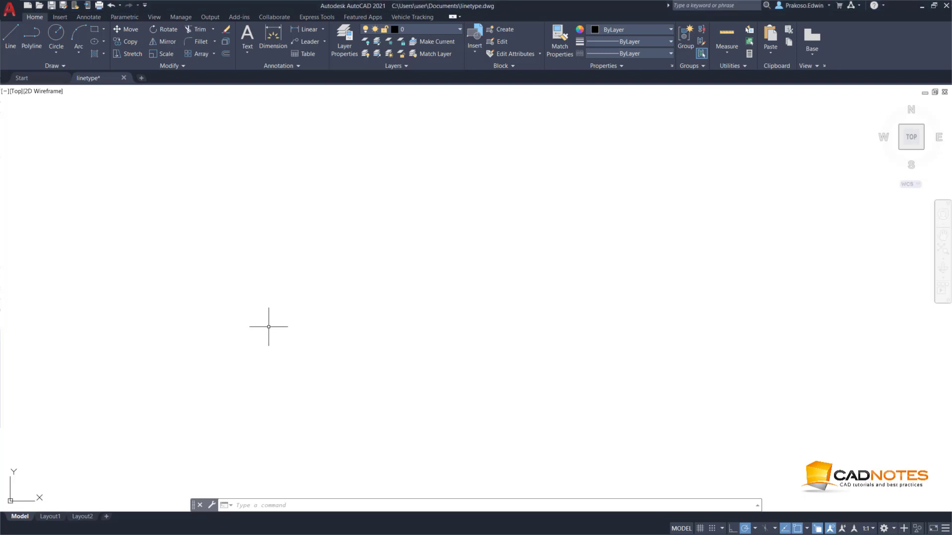
{"action": "mouse_move", "coordinate": [273, 327]}
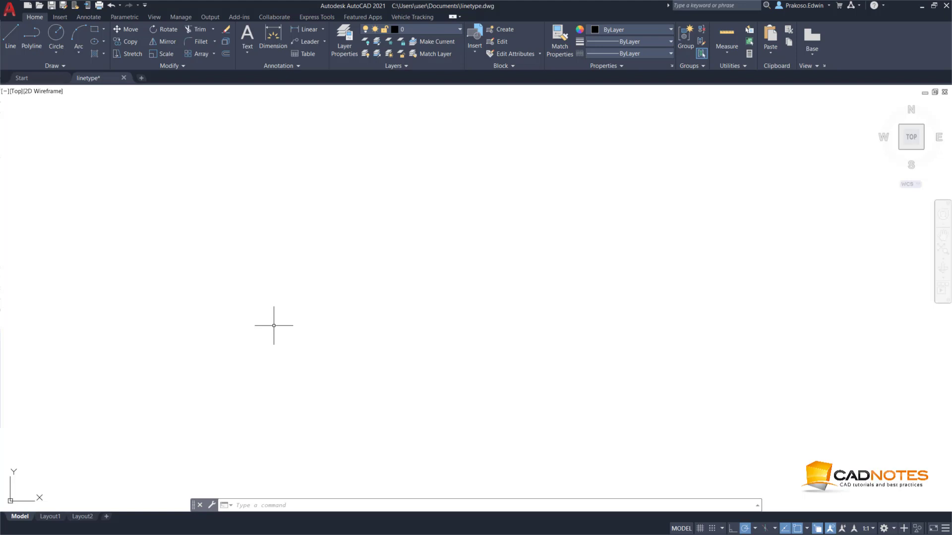
Step: Add the single-line text cad-notes.com to the drawing
{"action": "left_click", "coordinate": [247, 56]}
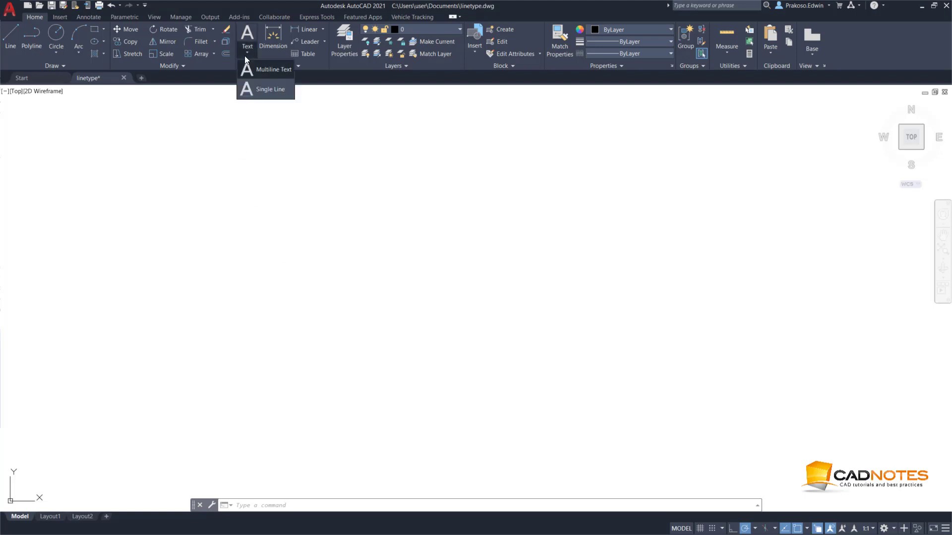
{"action": "left_click", "coordinate": [271, 89]}
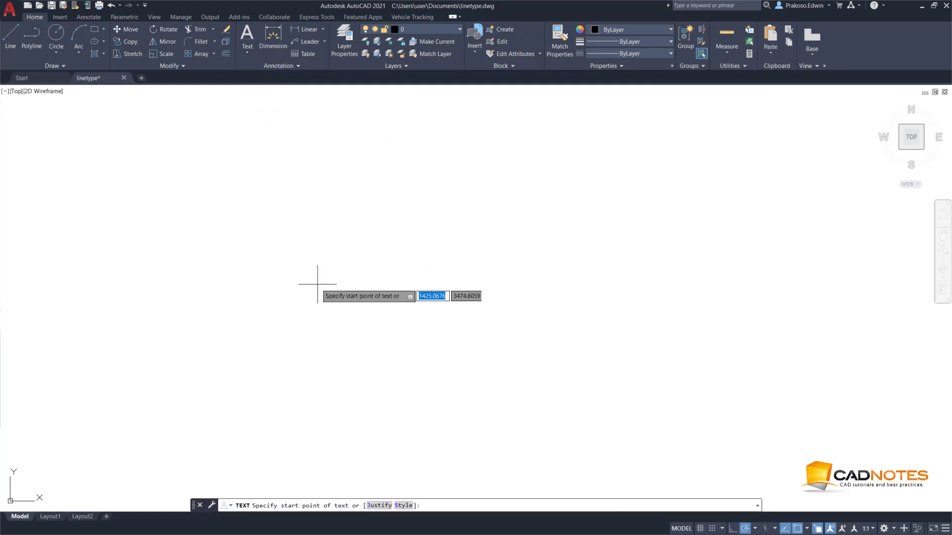
{"action": "left_click", "coordinate": [352, 288]}
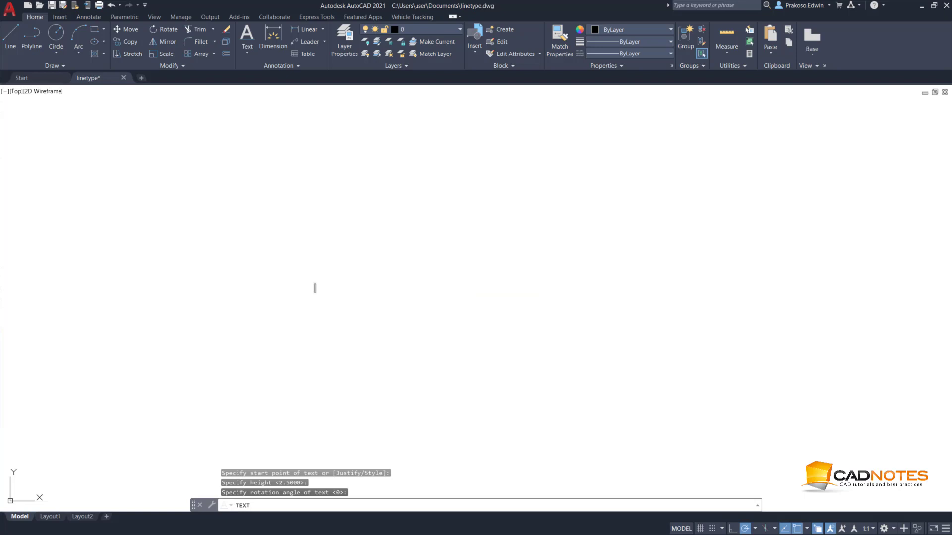
{"action": "type", "text": "cad"}
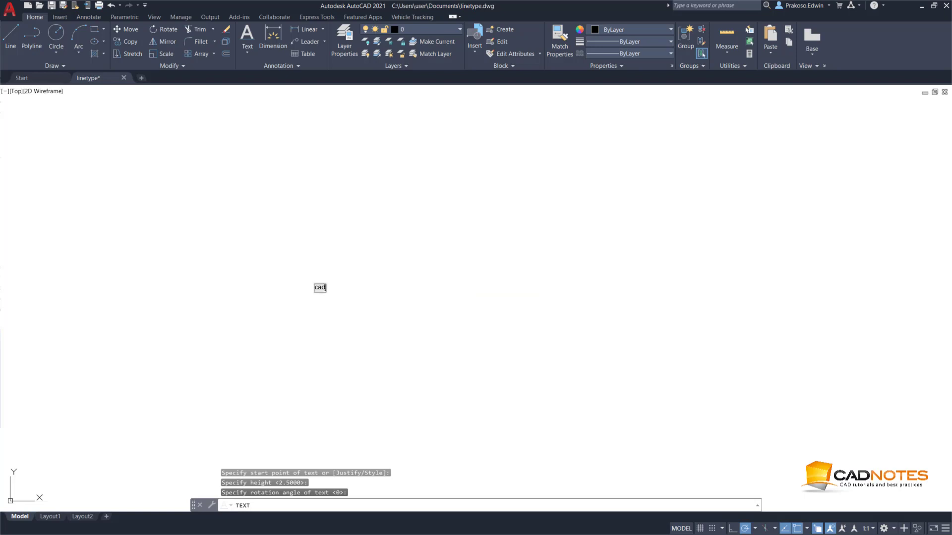
{"action": "type", "text": "-notes"}
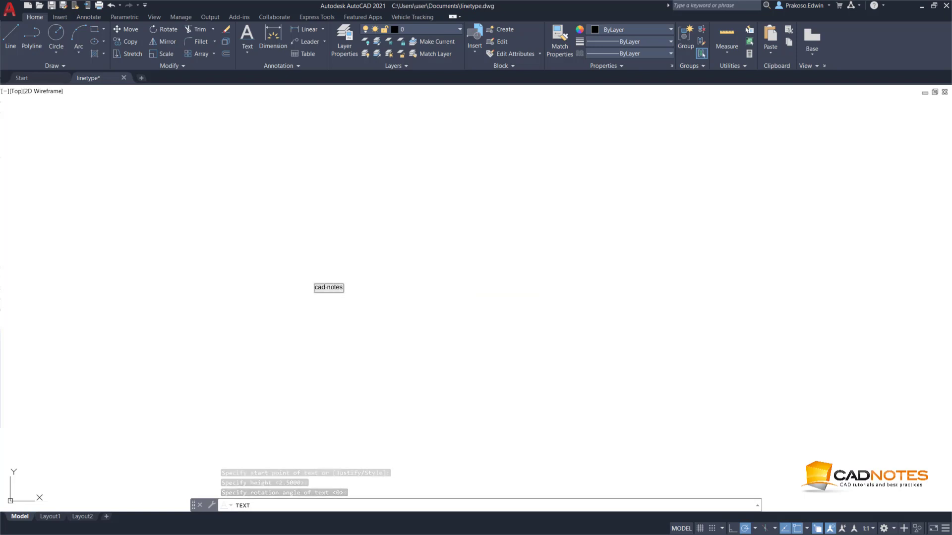
{"action": "type", "text": ".com"}
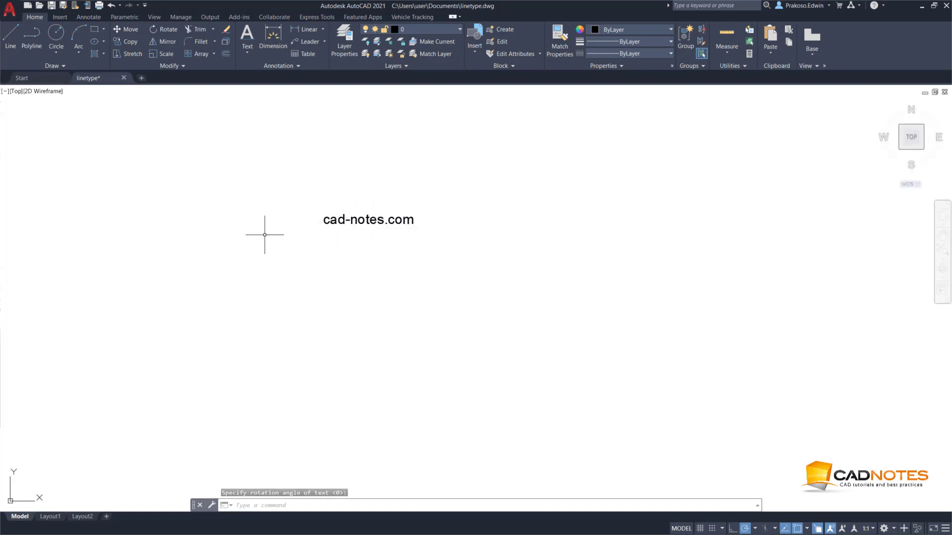
Step: Draw a short horizontal line just left of the cad-notes.com text
{"action": "left_click", "coordinate": [10, 40]}
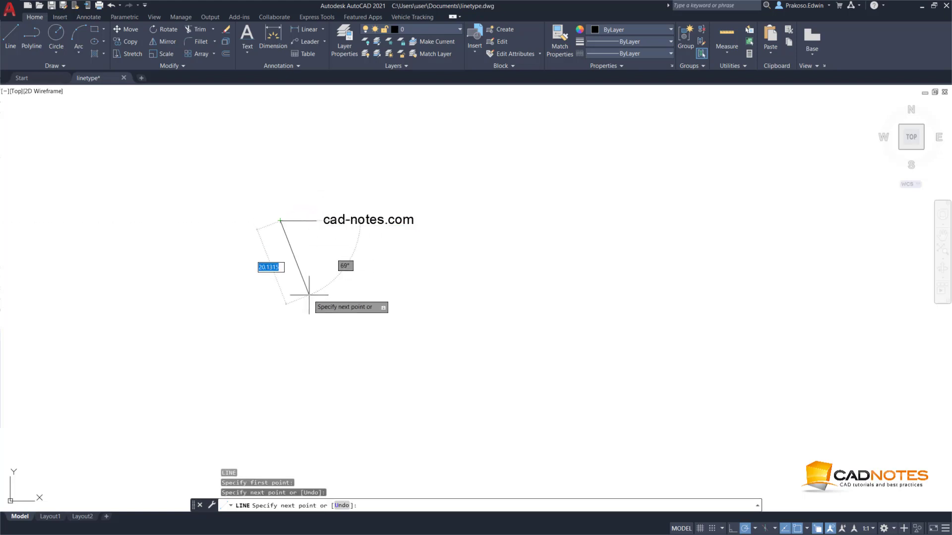
{"action": "key", "text": "Escape"}
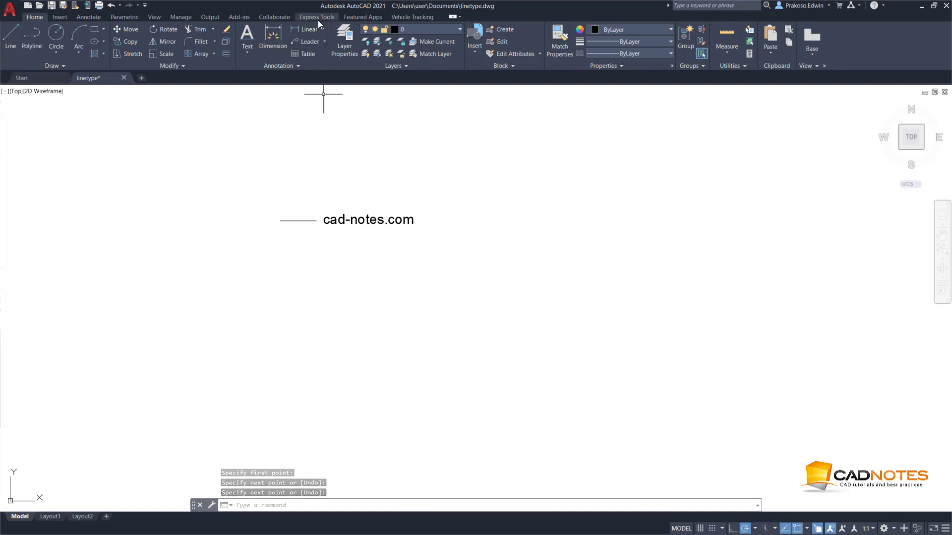
Step: Start Make Linetype from Express Tools and save the definition file as my linetype
{"action": "left_click", "coordinate": [316, 17]}
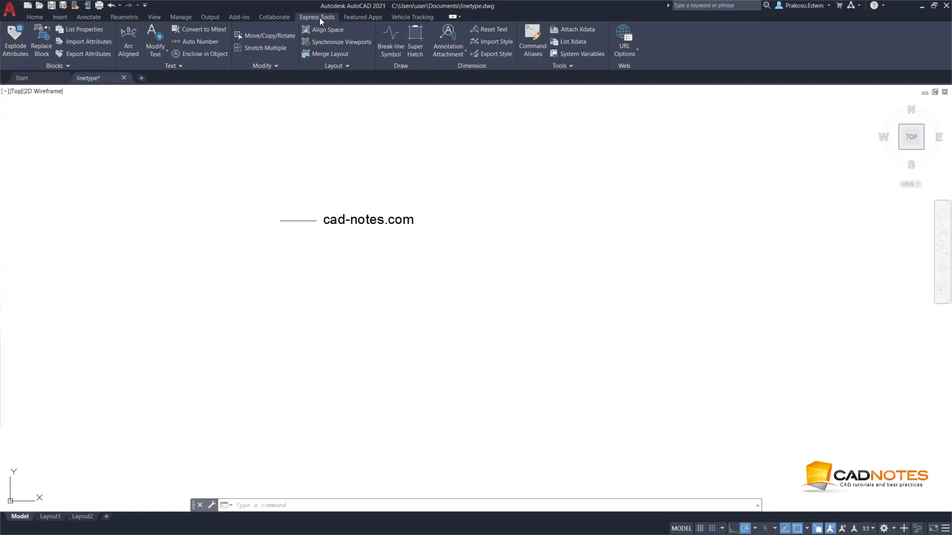
{"action": "mouse_move", "coordinate": [424, 139]}
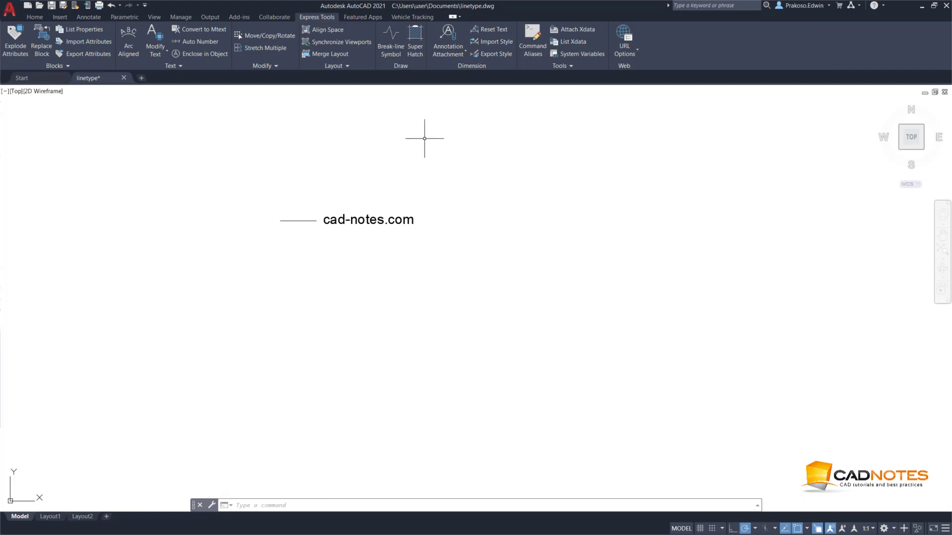
{"action": "mouse_move", "coordinate": [554, 72]}
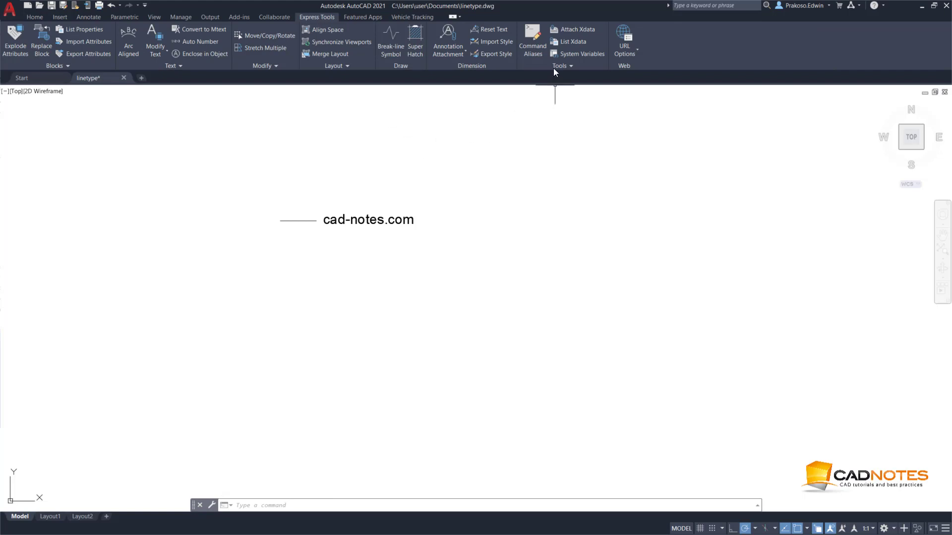
{"action": "left_click", "coordinate": [560, 65]}
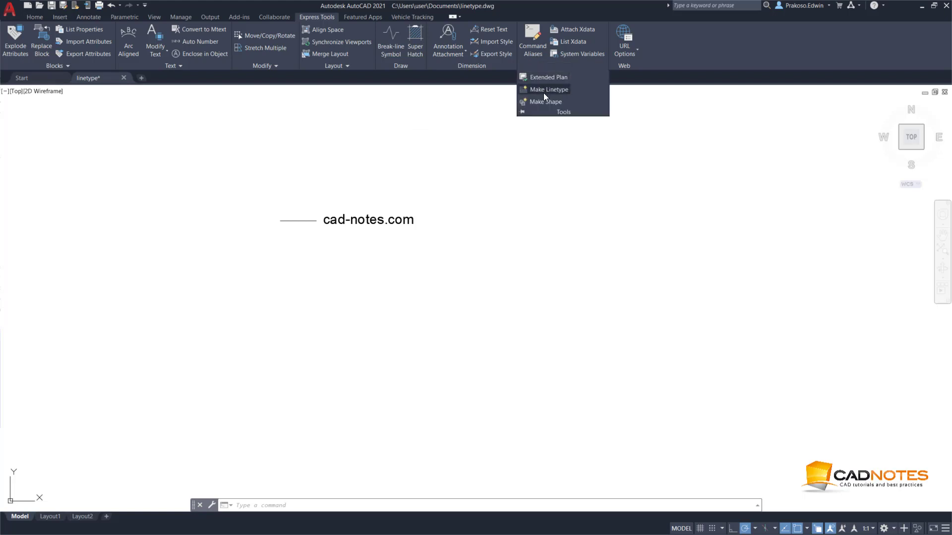
{"action": "mouse_move", "coordinate": [548, 89]}
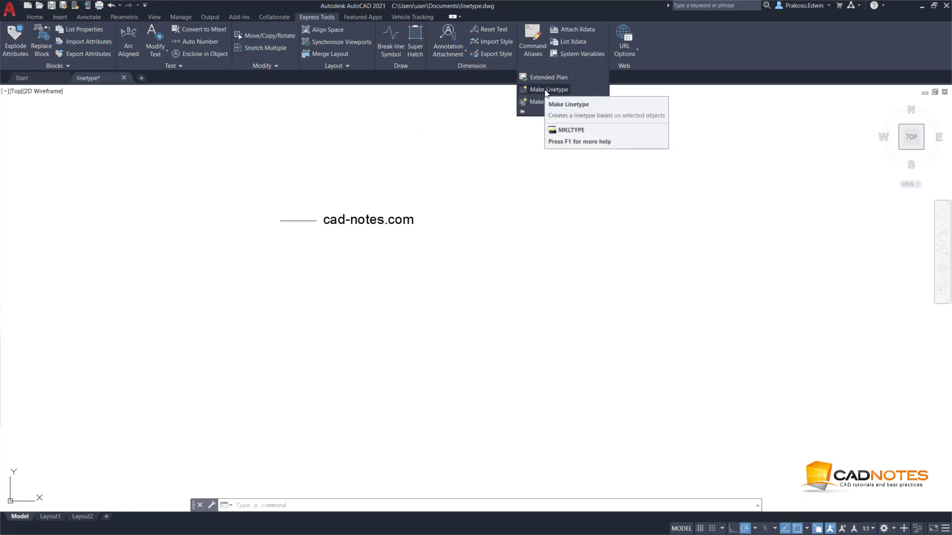
{"action": "left_click", "coordinate": [549, 89]}
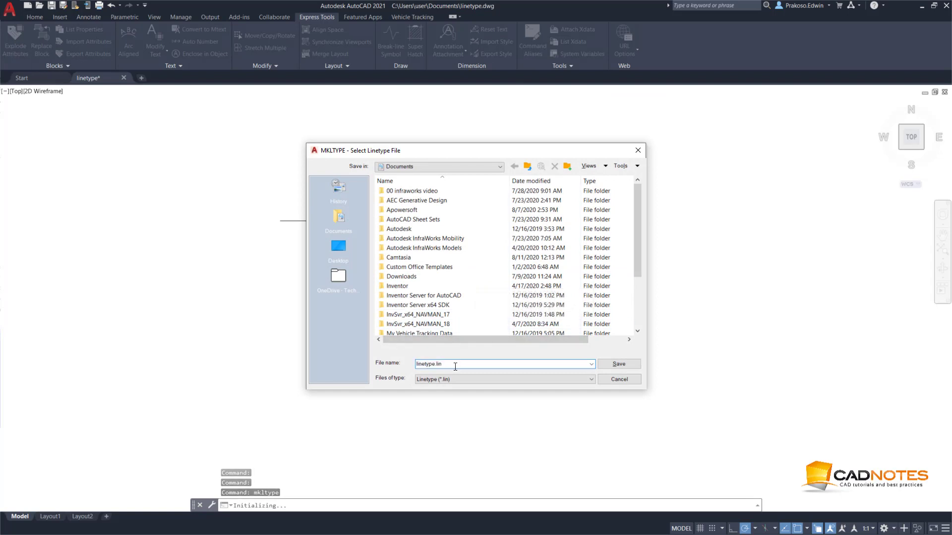
{"action": "type", "text": "my"}
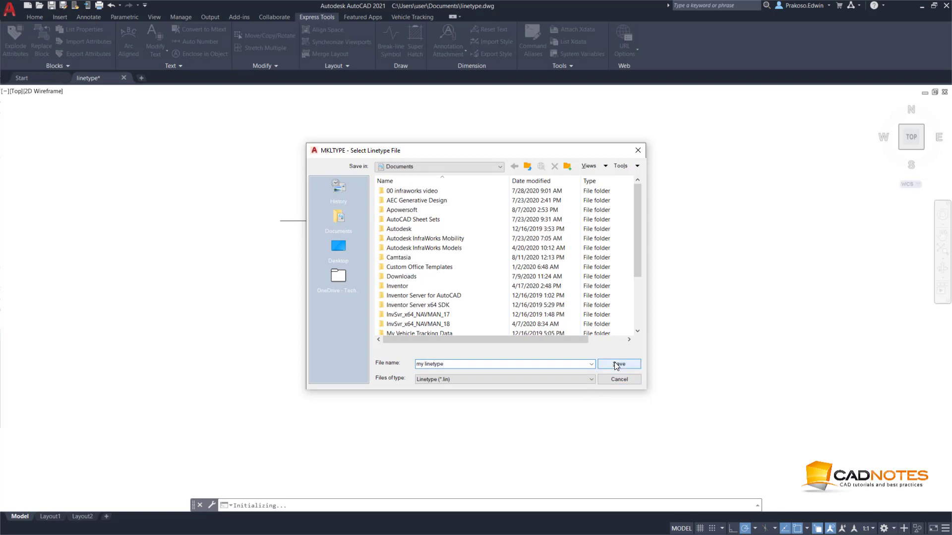
{"action": "left_click", "coordinate": [618, 363]}
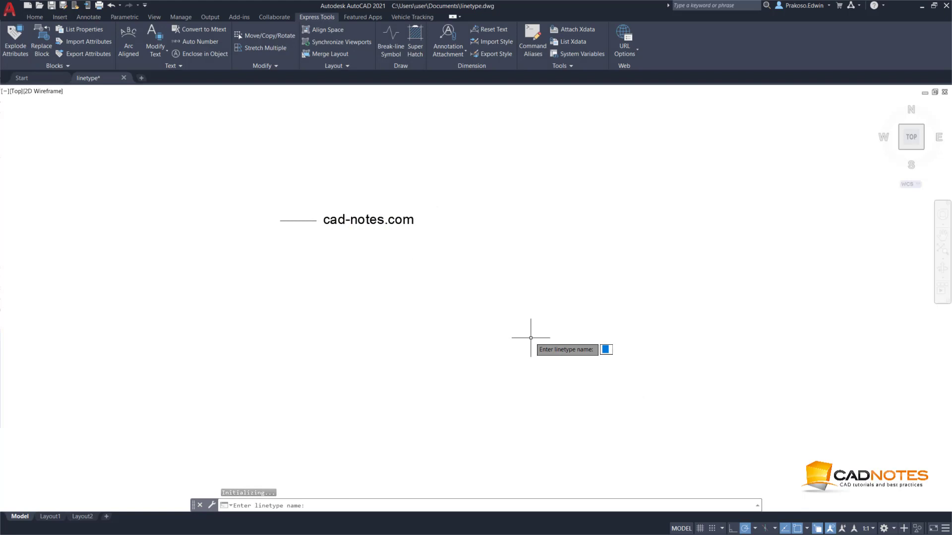
Step: Name the linetype cadnotes with the description Cadnotes linetype
{"action": "type", "text": "c"}
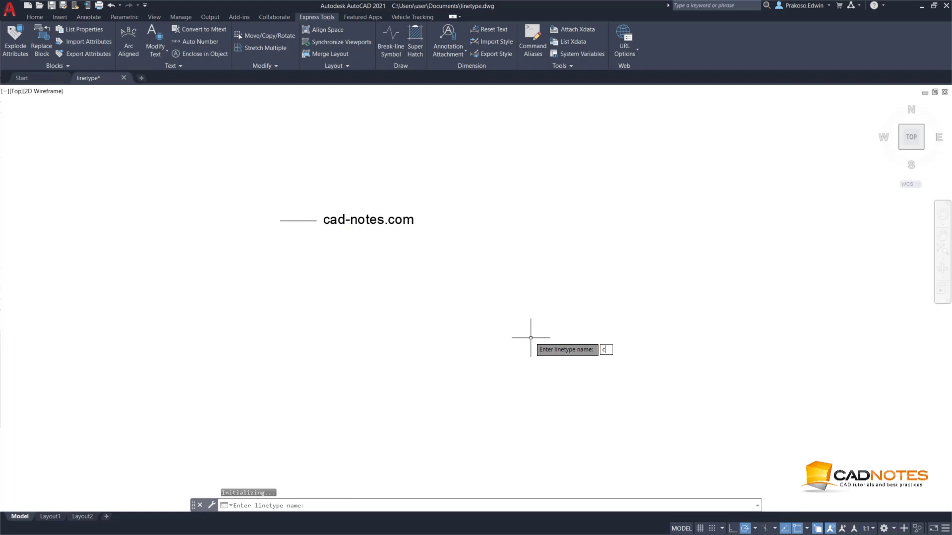
{"action": "type", "text": "adnot"}
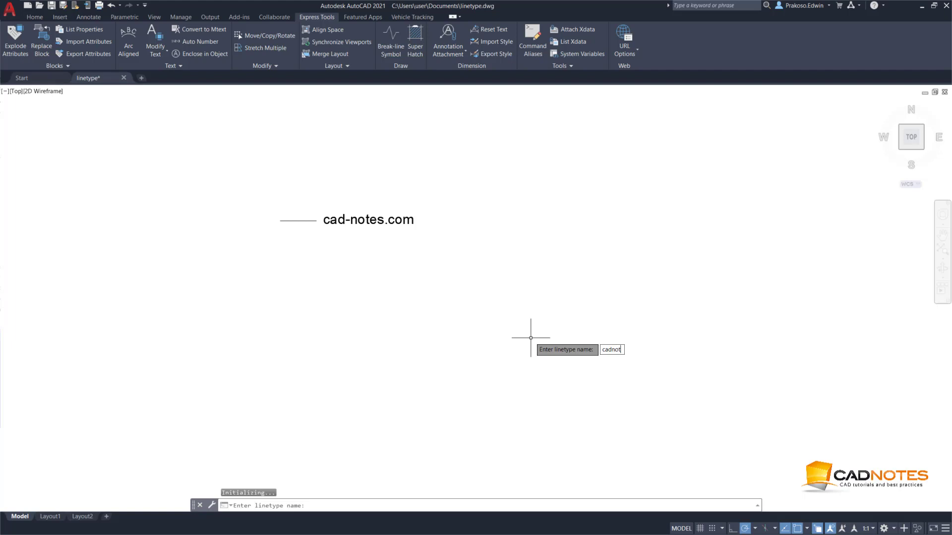
{"action": "key", "text": "Return"}
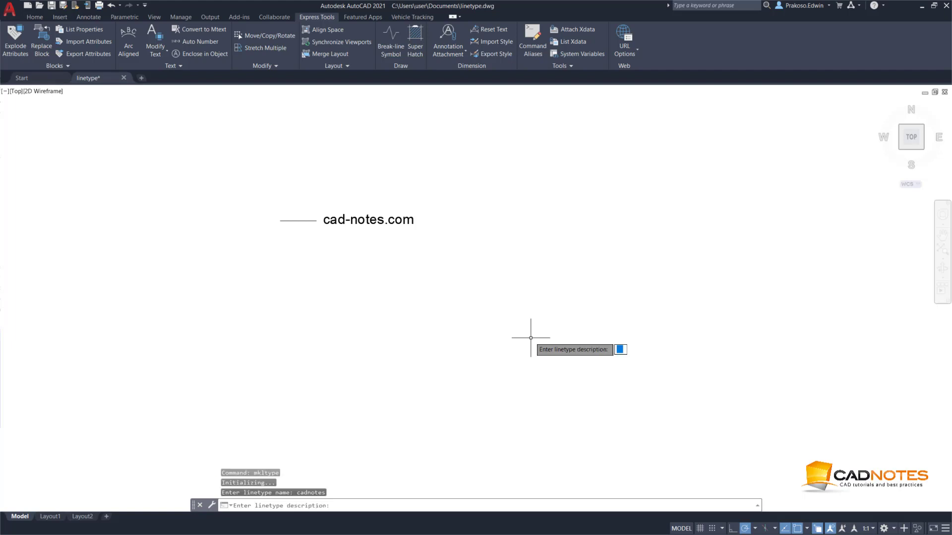
{"action": "type", "text": "Cadn"}
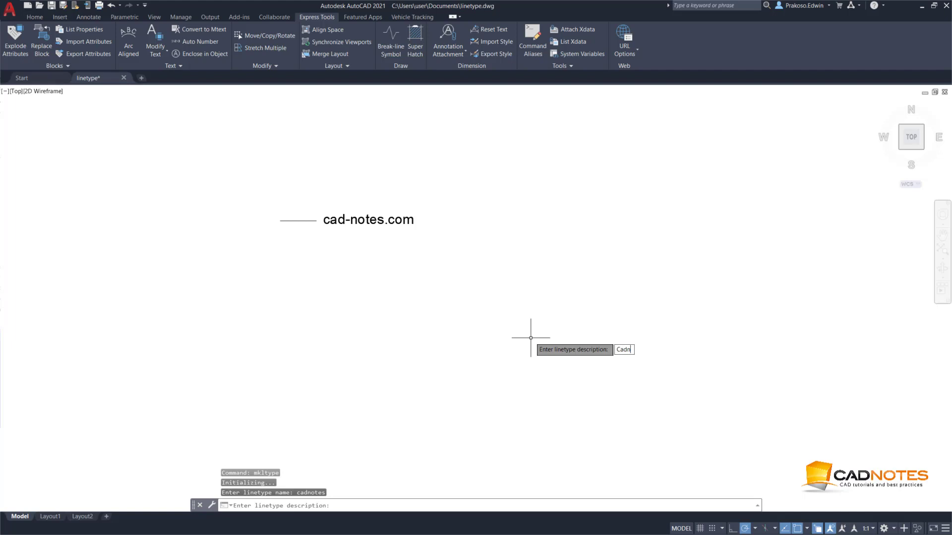
{"action": "type", "text": "otes"}
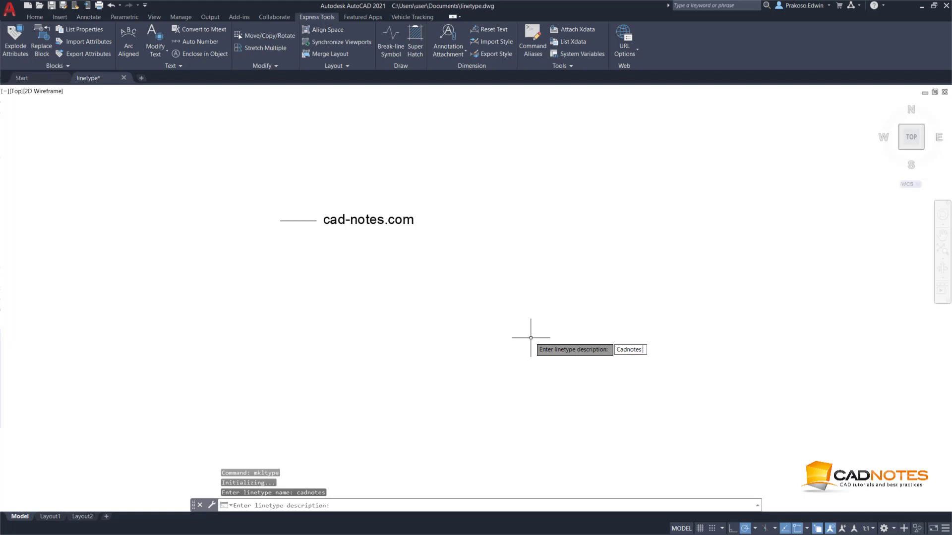
{"action": "type", "text": "linety"}
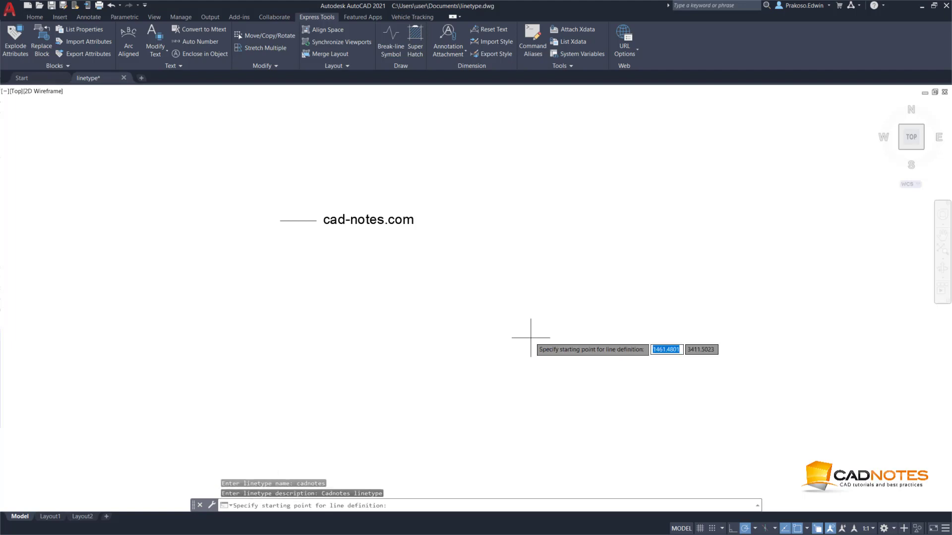
{"action": "mouse_move", "coordinate": [280, 220]}
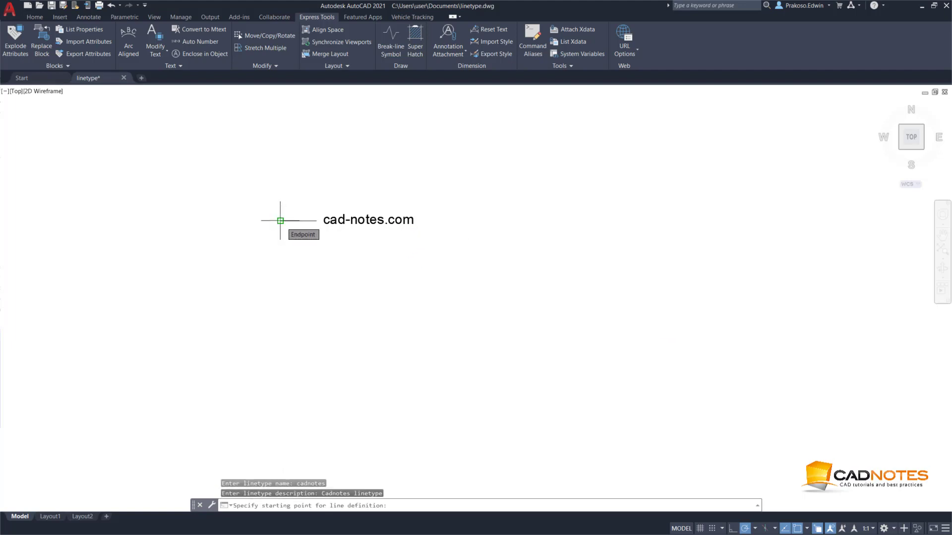
Step: Define the pattern's start and end points around the line and cad-notes.com text
{"action": "left_click", "coordinate": [280, 220]}
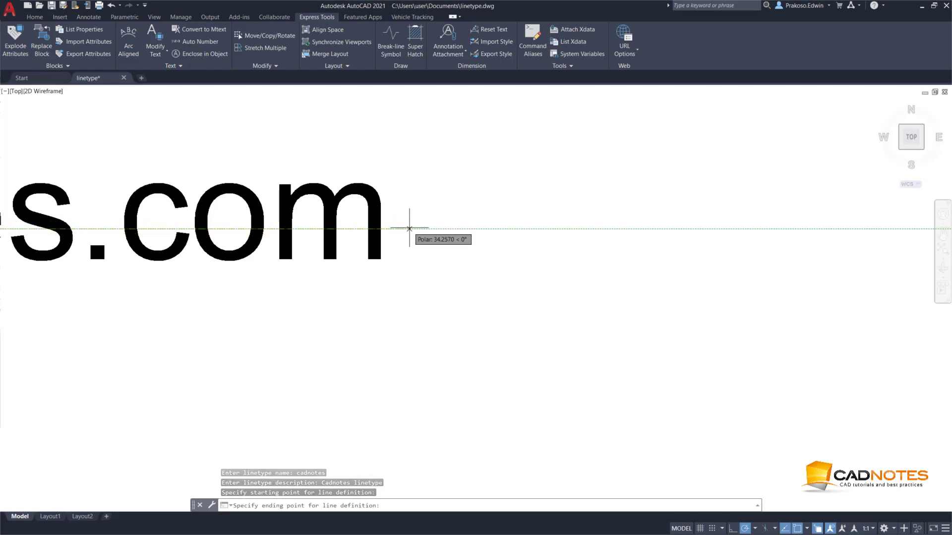
{"action": "left_click", "coordinate": [410, 229]}
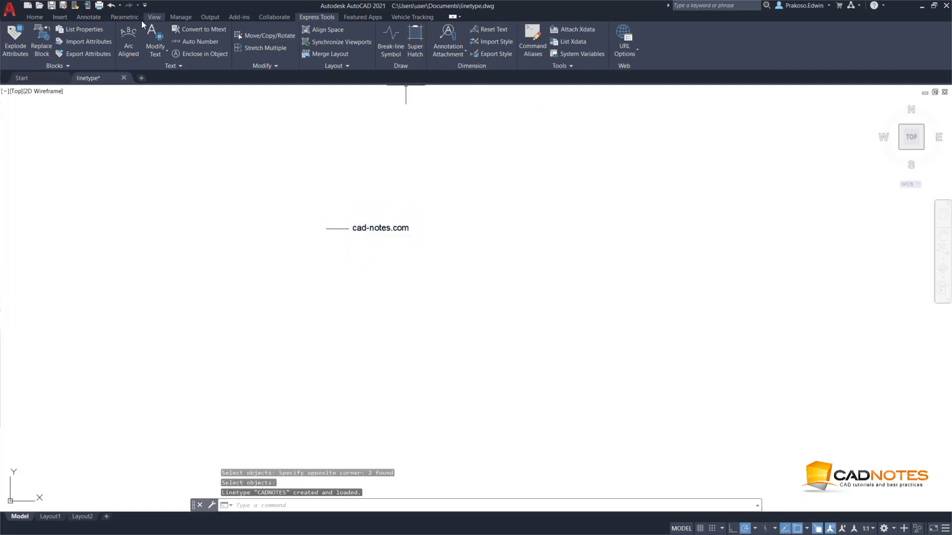
Step: Make CADNOTES the current linetype from the Home tab
{"action": "left_click", "coordinate": [35, 16]}
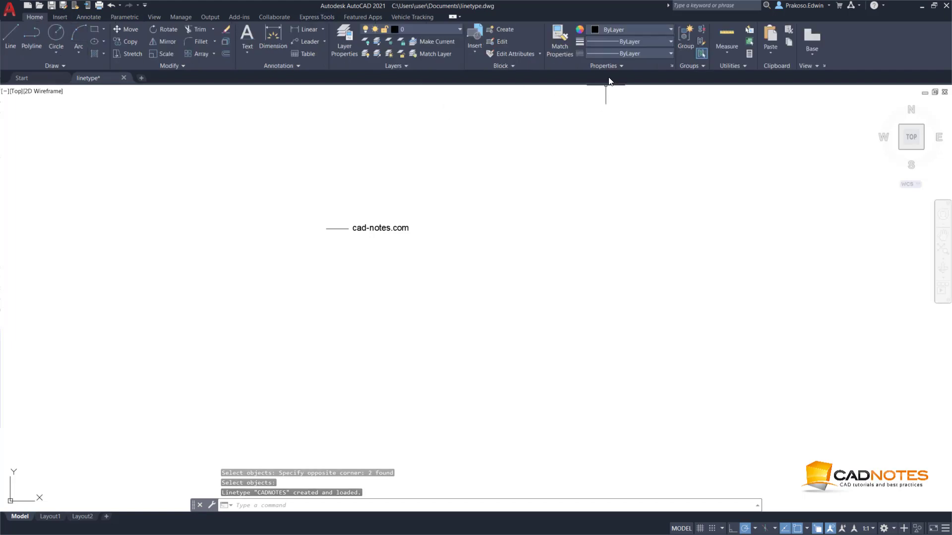
{"action": "left_click", "coordinate": [670, 54]}
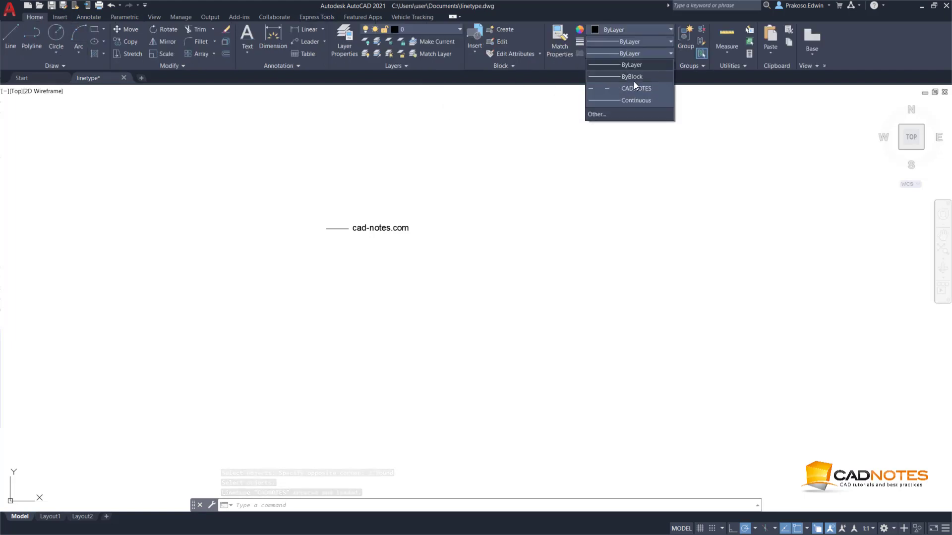
{"action": "left_click", "coordinate": [636, 88]}
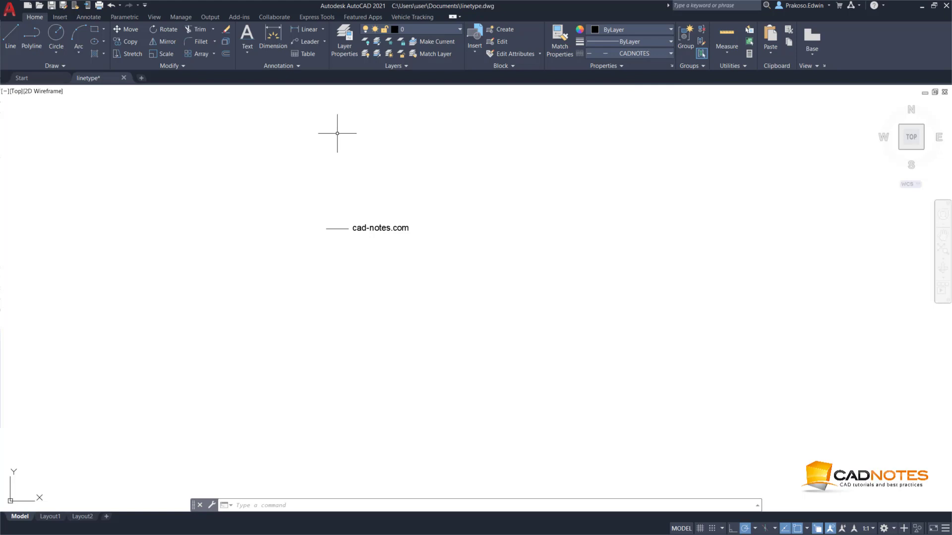
Step: Draw a bent line showing the repeated cad-notes.com text along it
{"action": "left_click", "coordinate": [9, 40]}
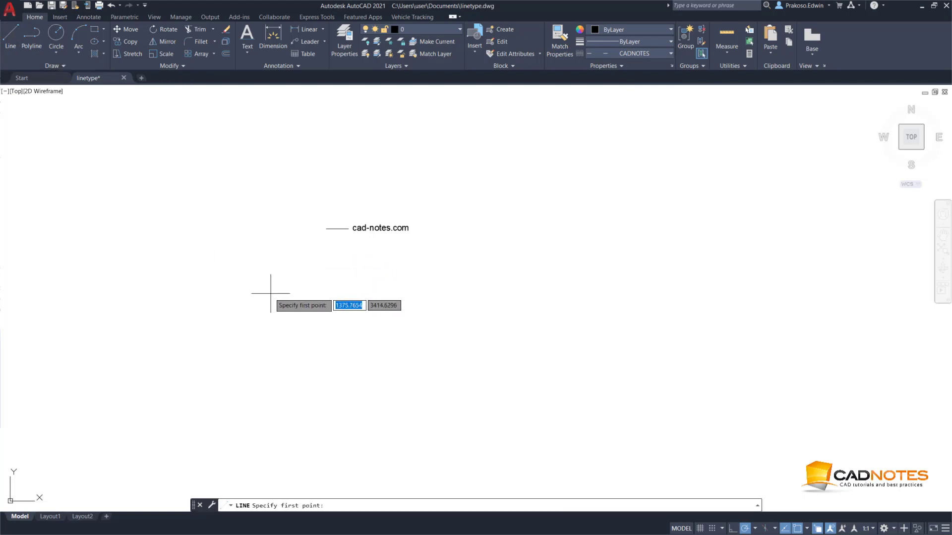
{"action": "left_click", "coordinate": [271, 297]}
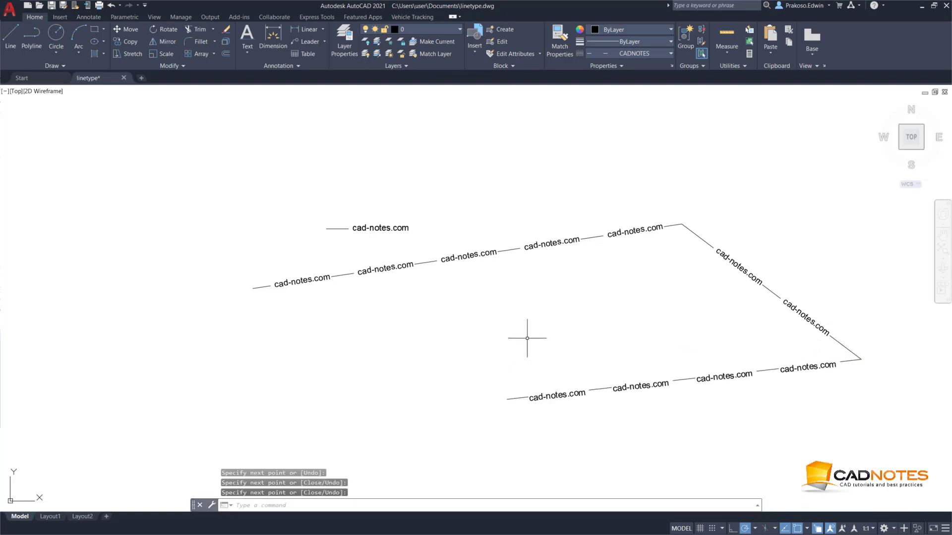
{"action": "key", "text": "Escape"}
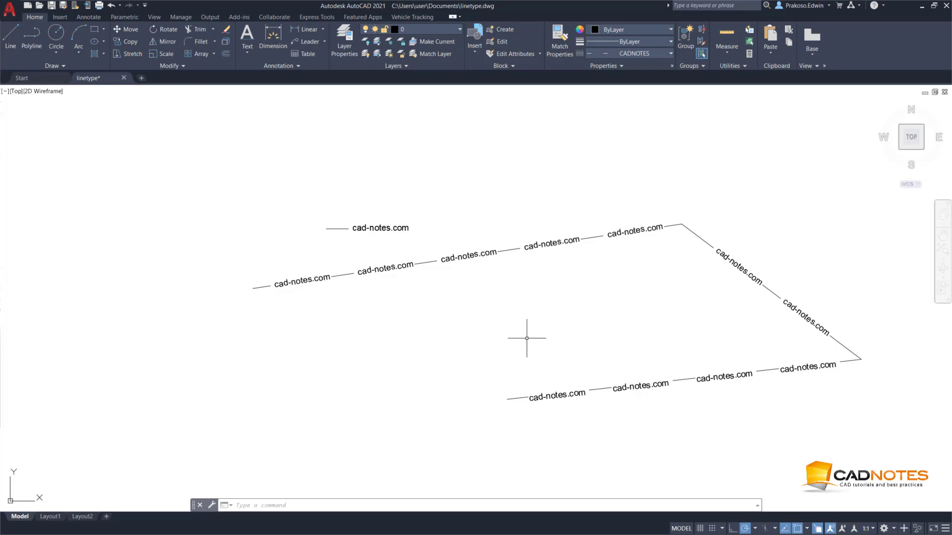
Step: Bring up the Linetype Manager with LI and choose to load linetypes
{"action": "type", "text": "LI"}
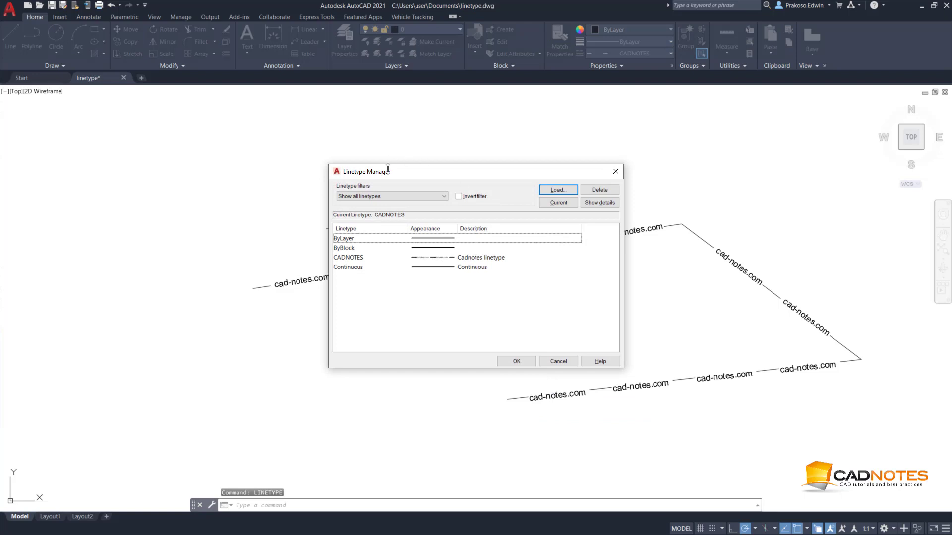
{"action": "mouse_move", "coordinate": [557, 189]}
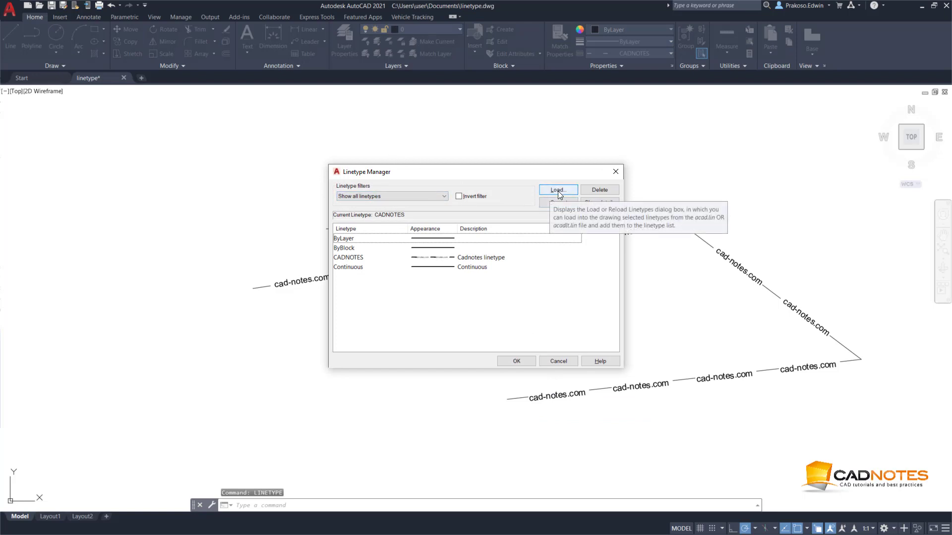
{"action": "left_click", "coordinate": [557, 189]}
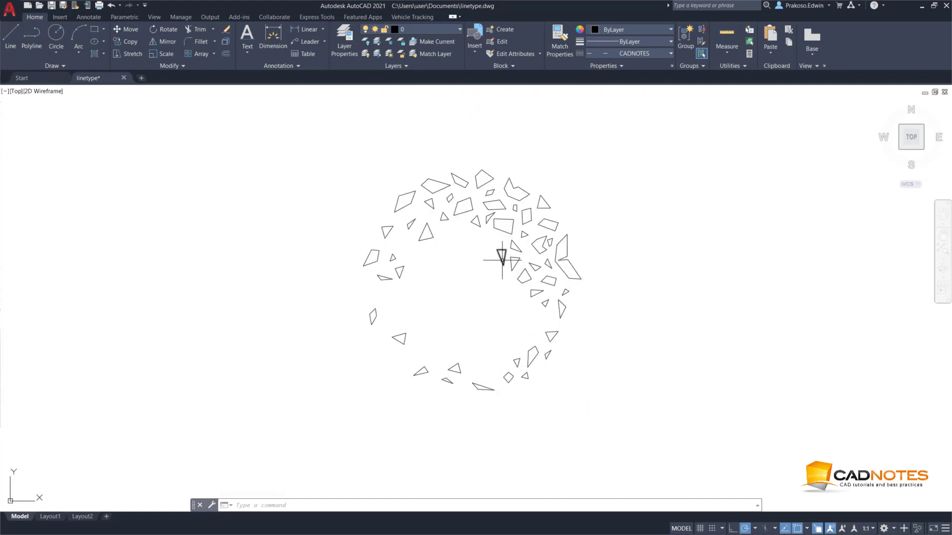
{"action": "mouse_move", "coordinate": [527, 290]}
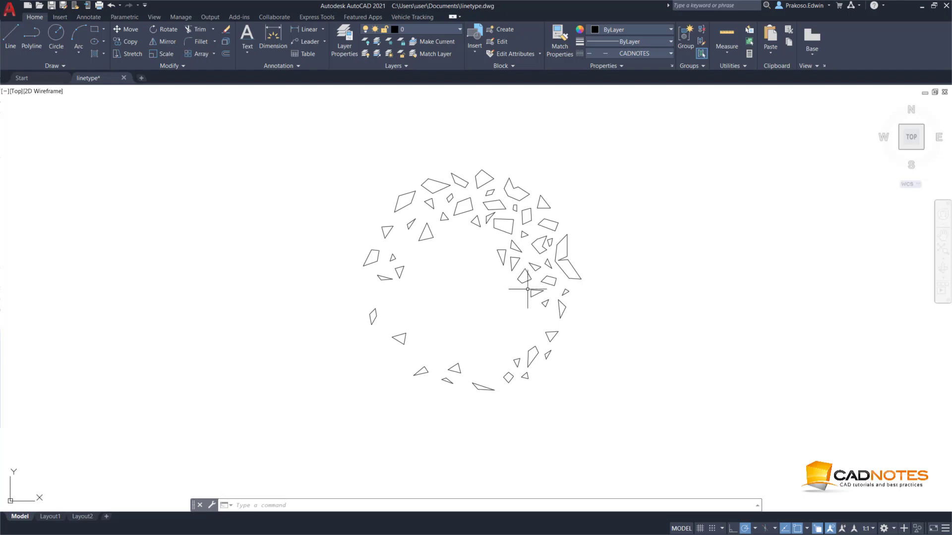
{"action": "mouse_move", "coordinate": [460, 179]}
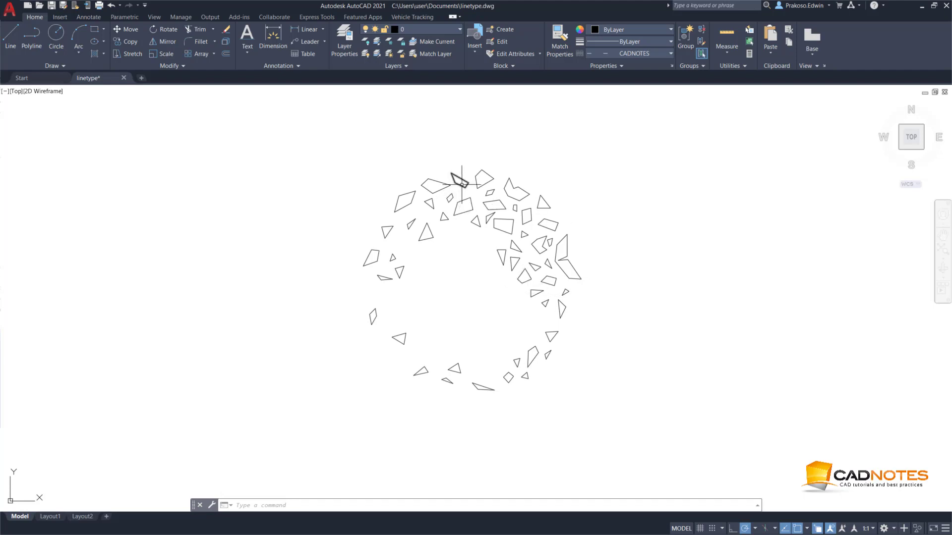
{"action": "mouse_move", "coordinate": [440, 295]}
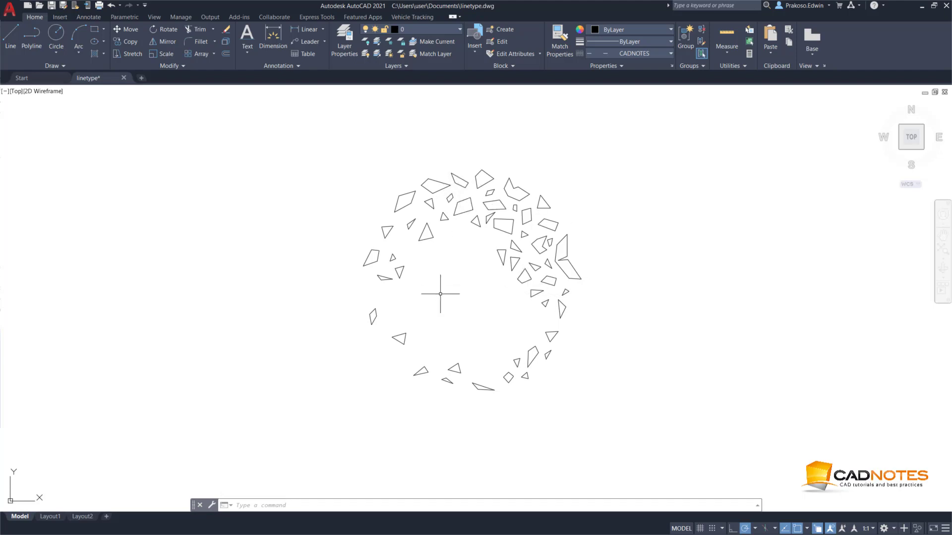
{"action": "mouse_move", "coordinate": [455, 275]}
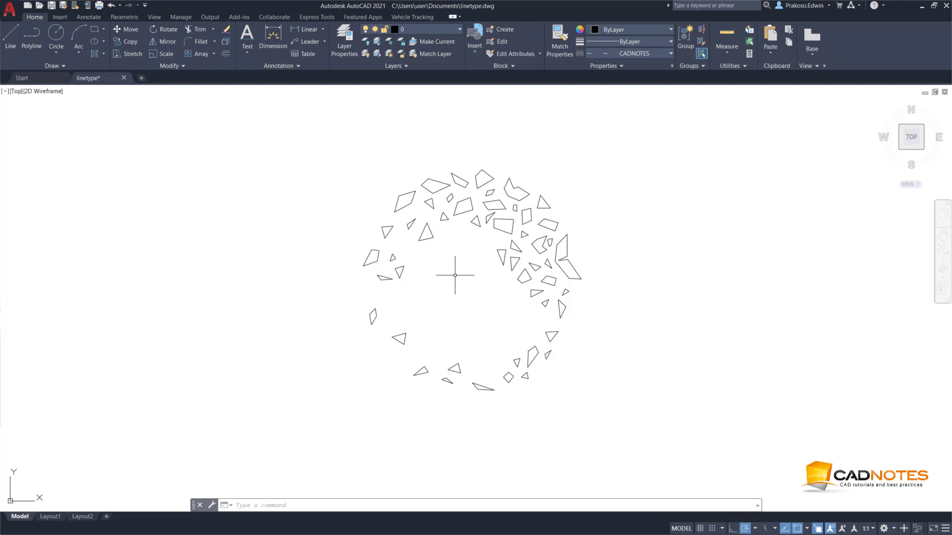
{"action": "mouse_move", "coordinate": [390, 349]}
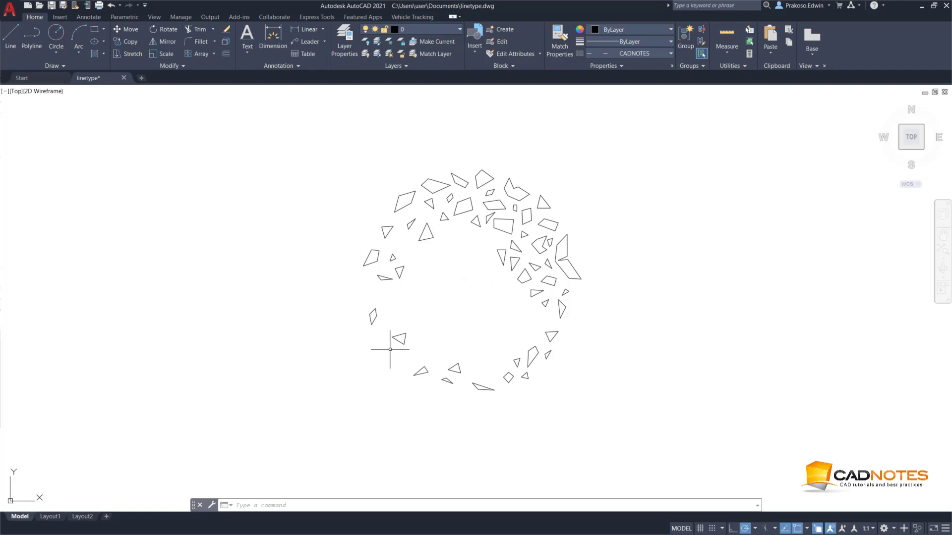
{"action": "mouse_move", "coordinate": [466, 178]}
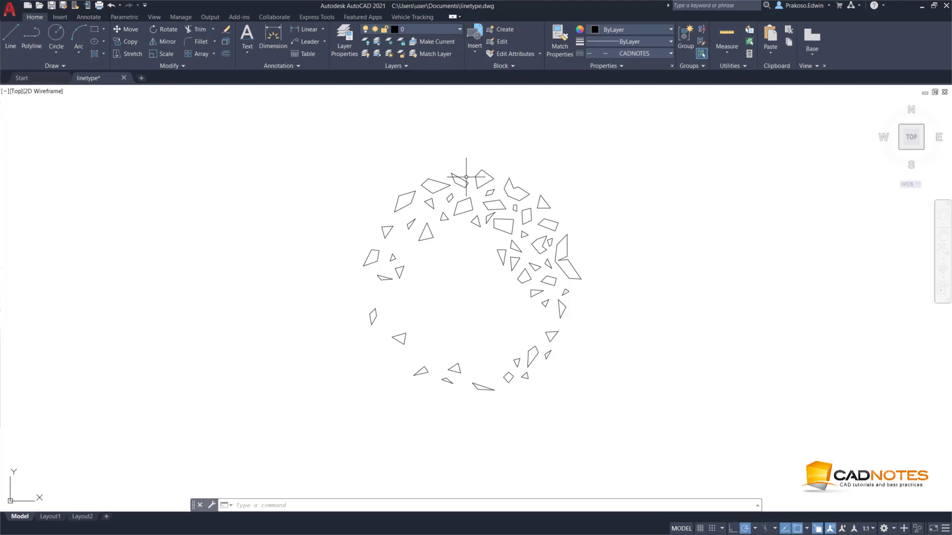
{"action": "mouse_move", "coordinate": [540, 383]}
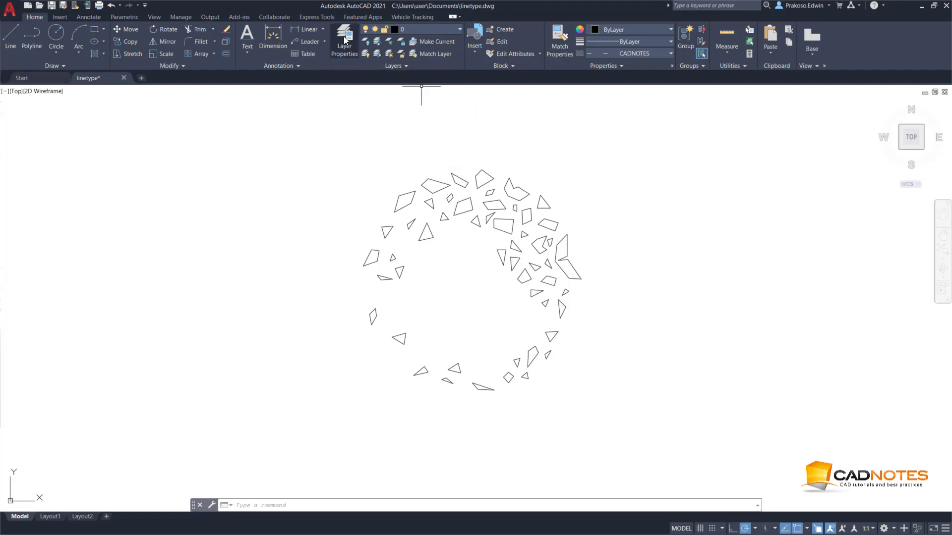
Step: Start Make Shape from Express Tools and save the shape file as my shape
{"action": "left_click", "coordinate": [316, 16]}
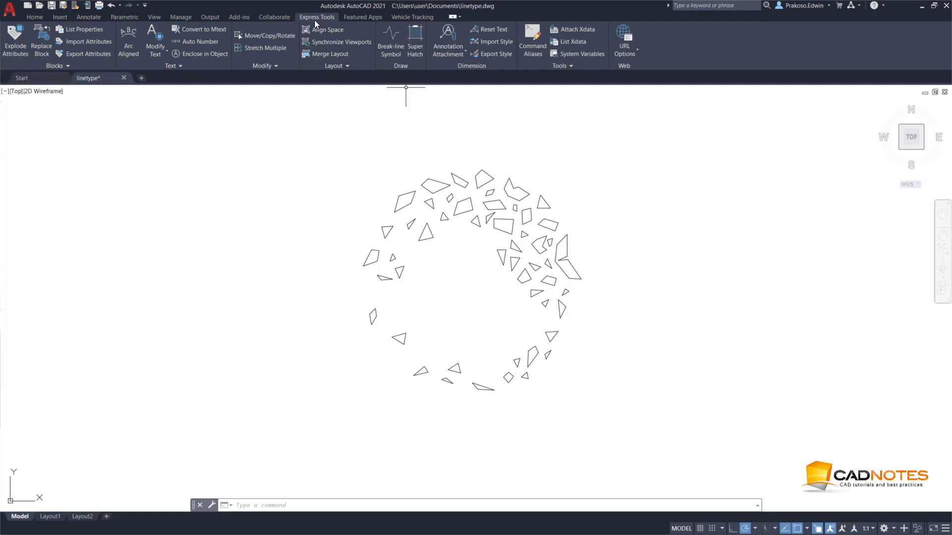
{"action": "left_click", "coordinate": [561, 66]}
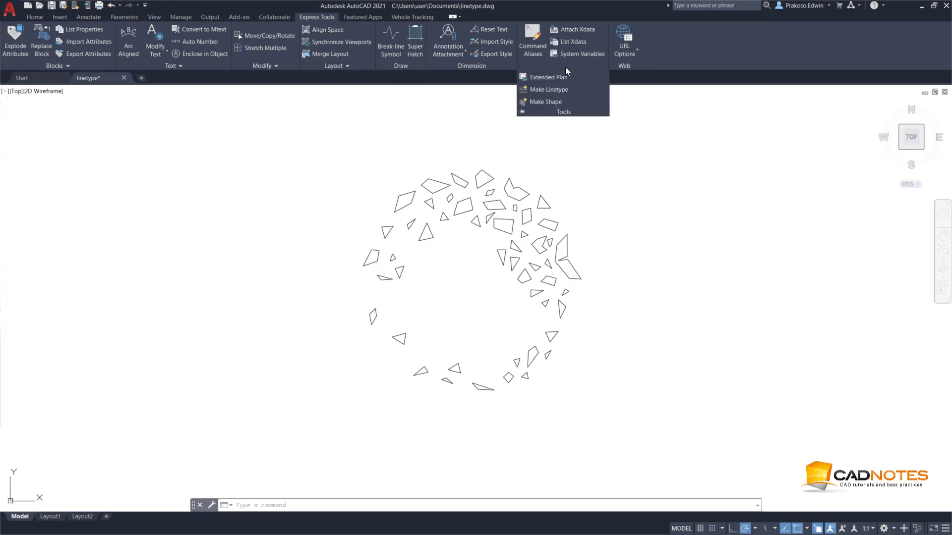
{"action": "left_click", "coordinate": [545, 102]}
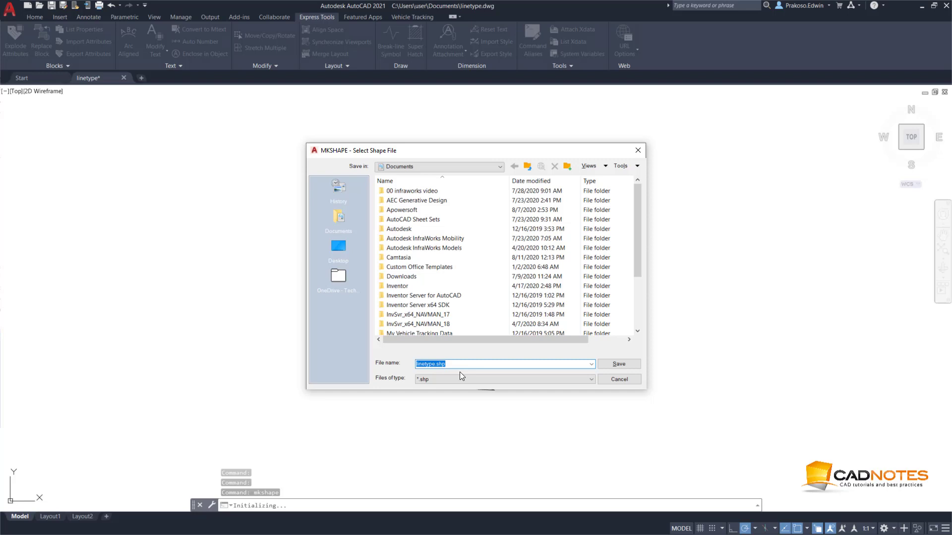
{"action": "type", "text": "my"}
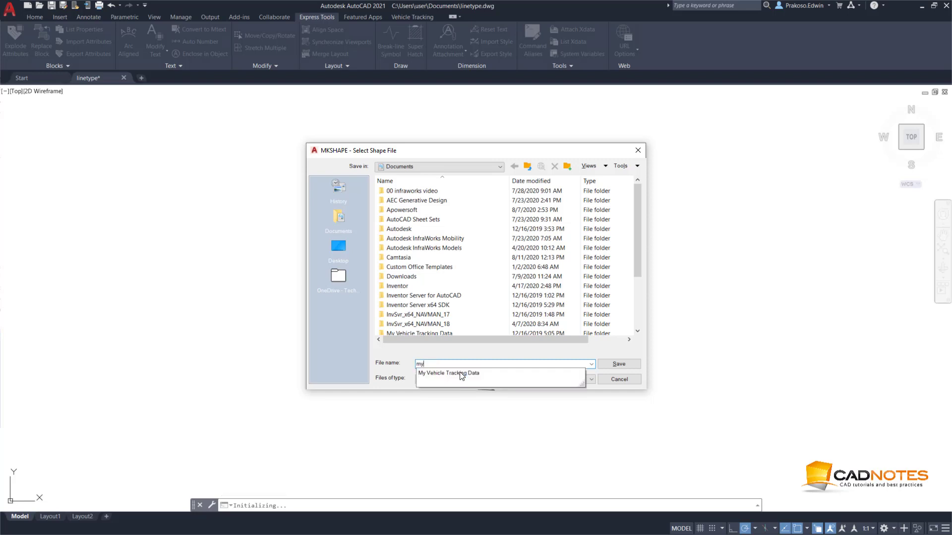
{"action": "type", "text": "shape"}
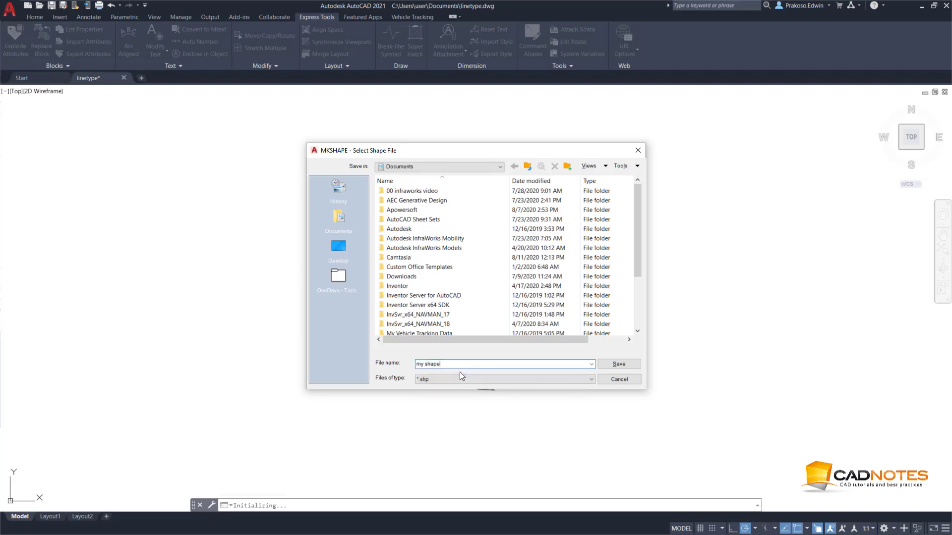
{"action": "left_click", "coordinate": [619, 363]}
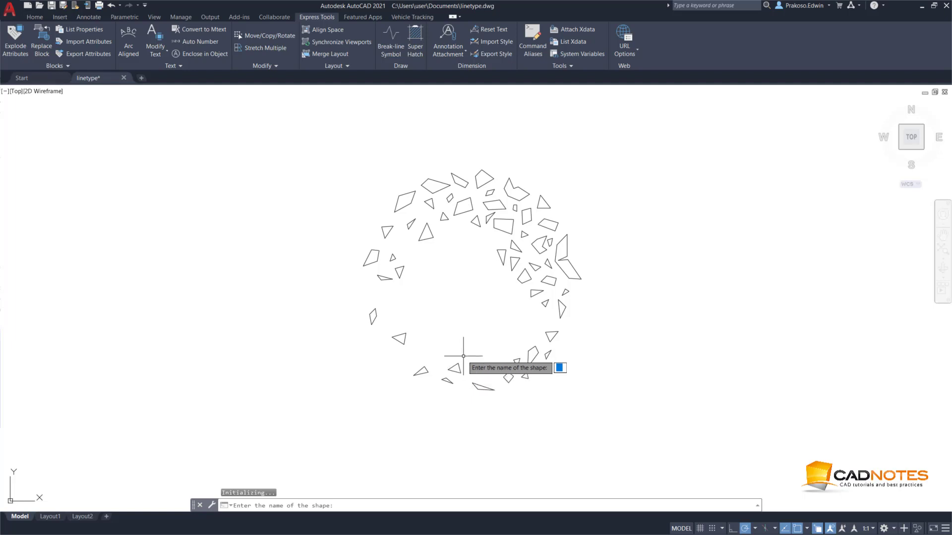
Step: Name the shape mytree at resolution 128 and build it from the selected tree pieces
{"action": "type", "text": "tri"}
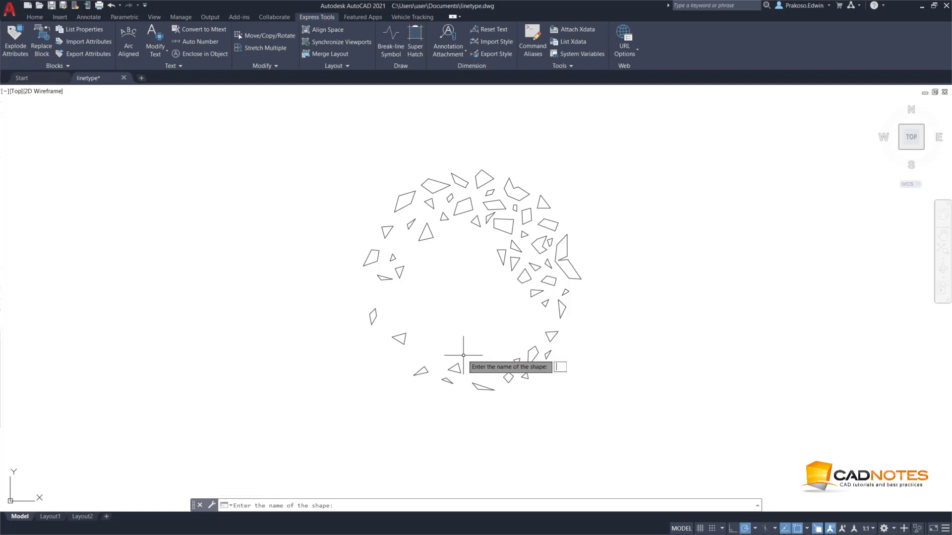
{"action": "type", "text": "mytre"}
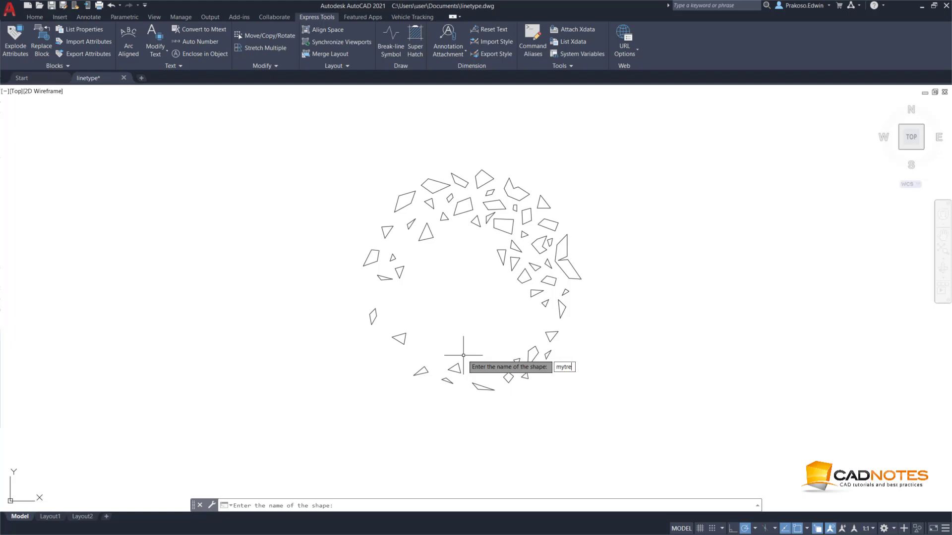
{"action": "key", "text": "Return"}
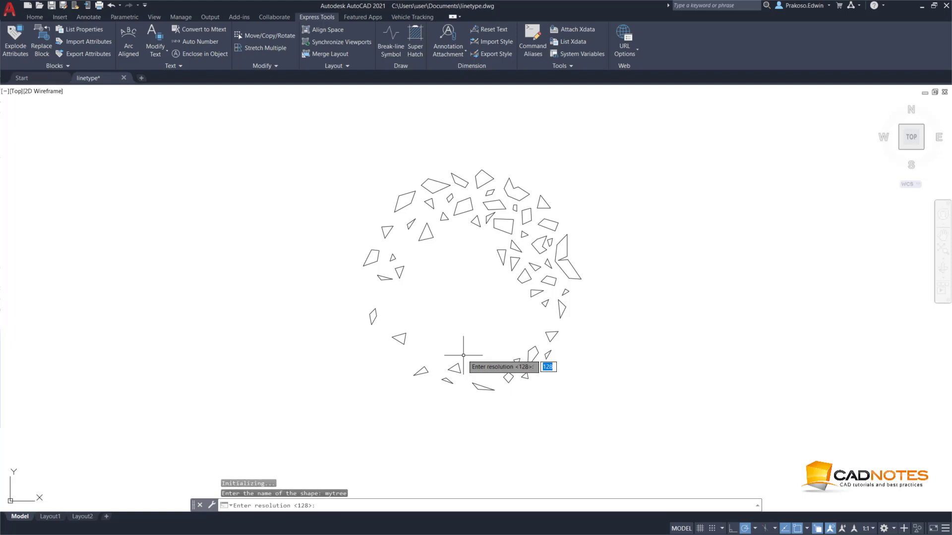
{"action": "mouse_move", "coordinate": [473, 296]}
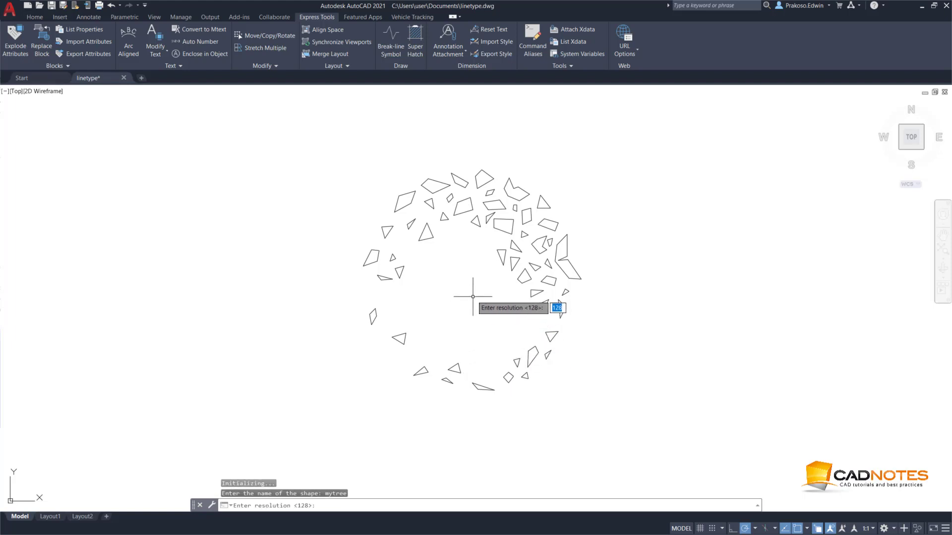
{"action": "key", "text": "Return"}
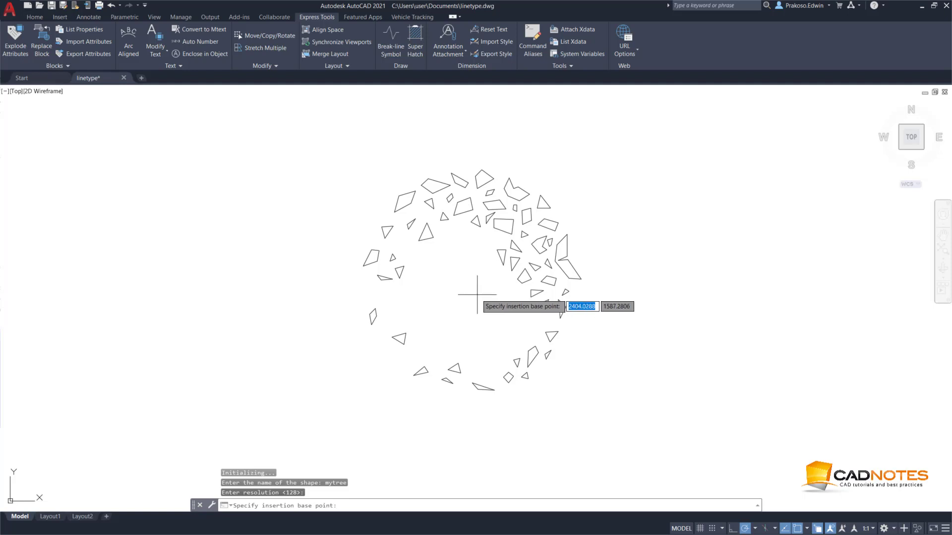
{"action": "mouse_move", "coordinate": [476, 295]}
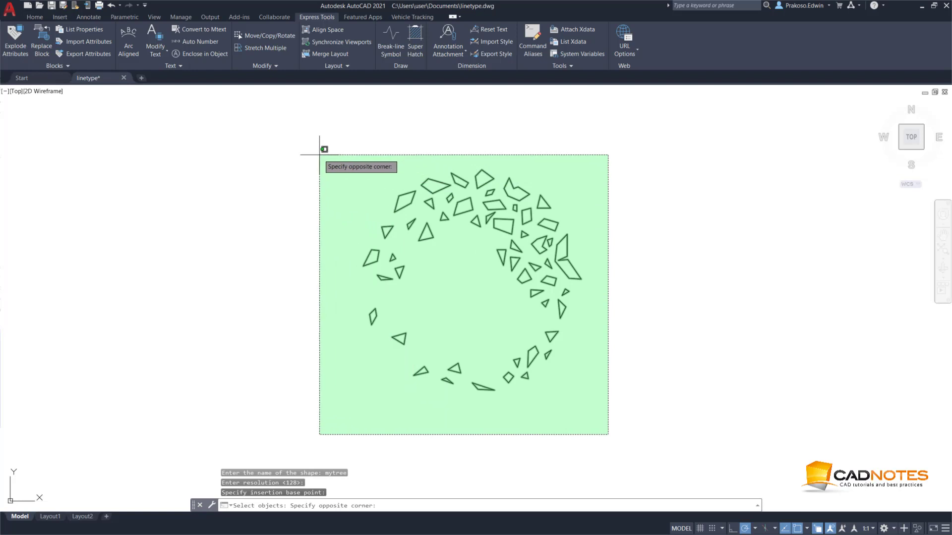
{"action": "left_click", "coordinate": [609, 435]}
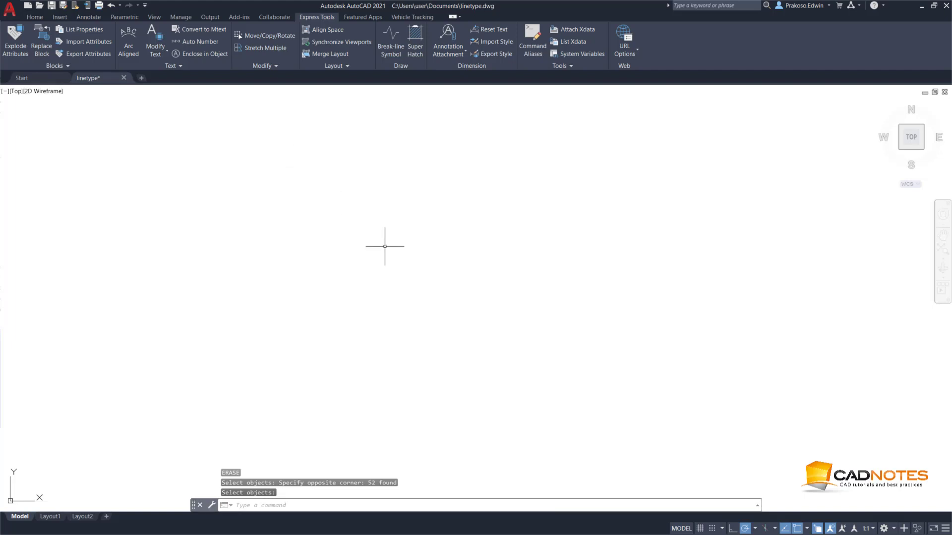
Step: Insert the mytree shape with the SHAPE command at height 1 and rotation 0
{"action": "type", "text": "SHAPE Enter shape name or [?]:"}
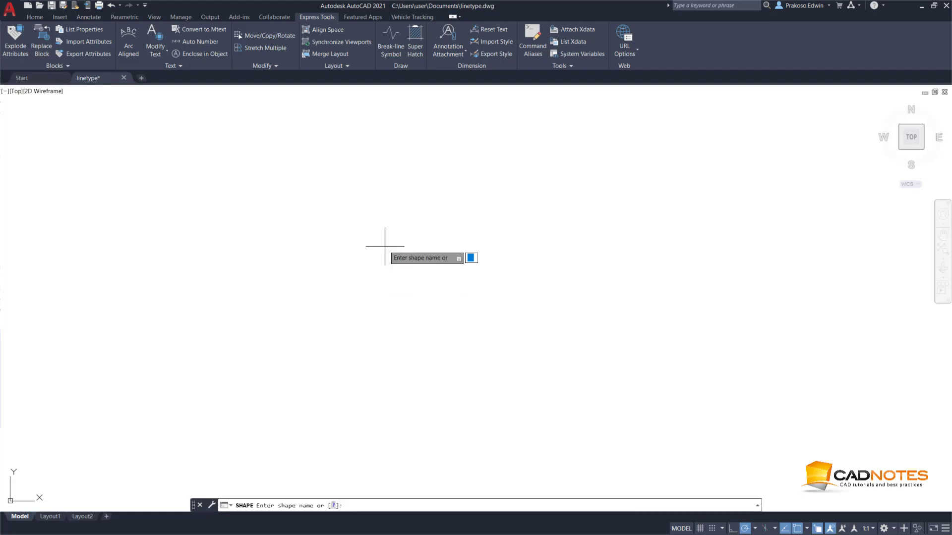
{"action": "type", "text": "mt"}
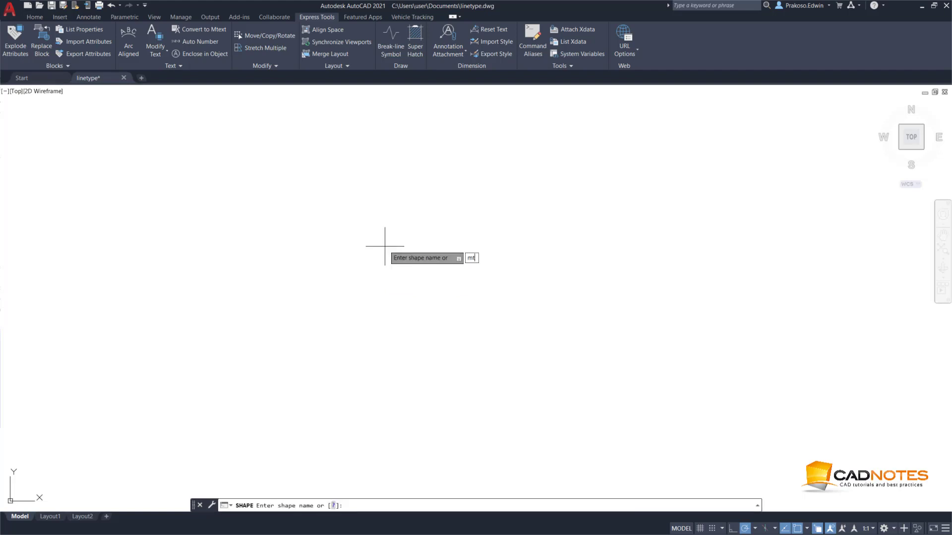
{"action": "type", "text": "ytree"}
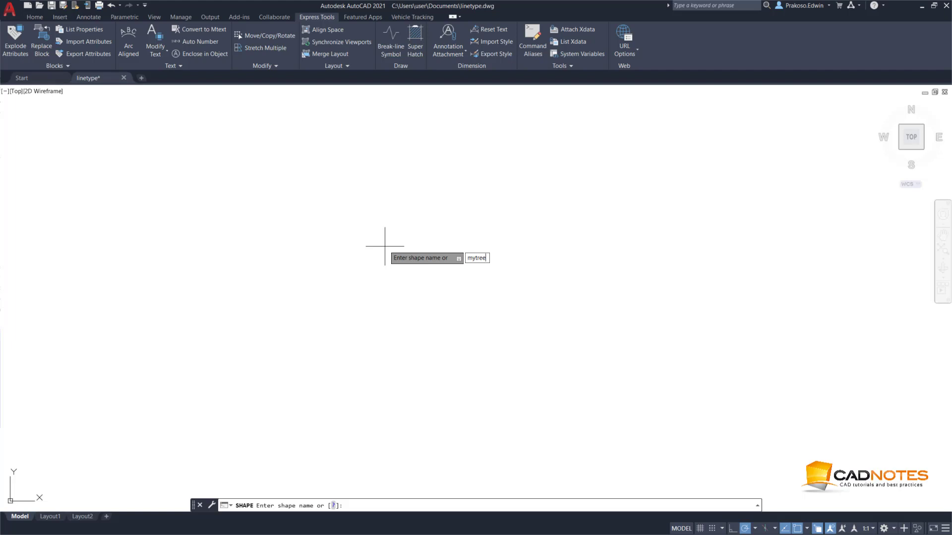
{"action": "key", "text": "Return"}
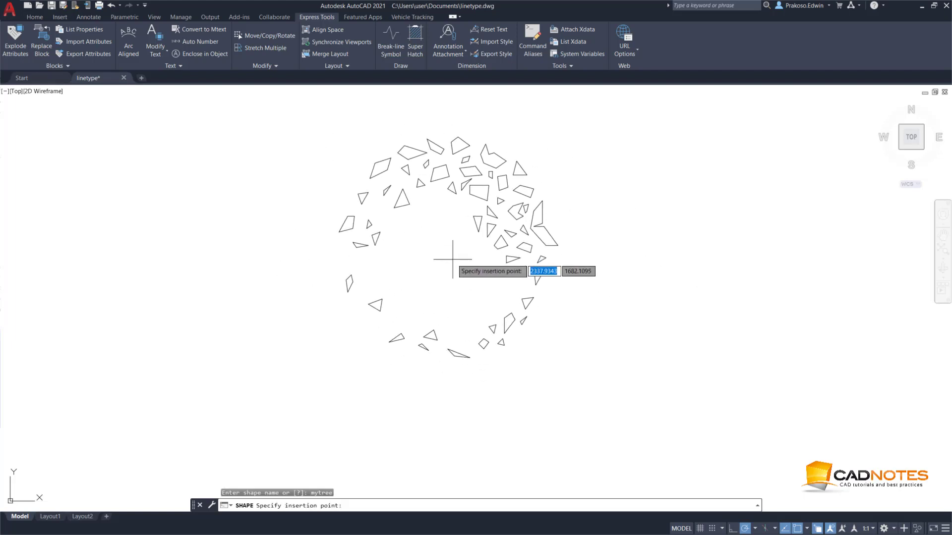
{"action": "left_click", "coordinate": [452, 251]}
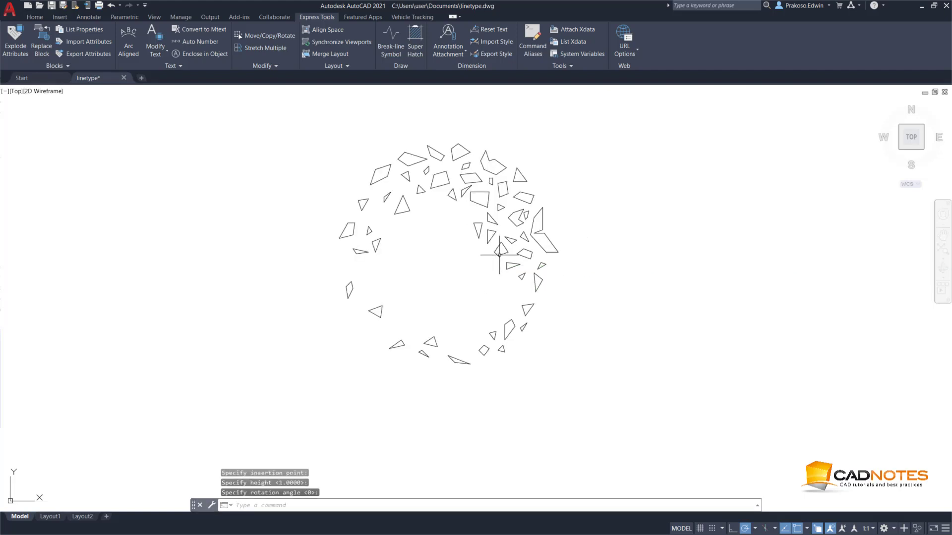
{"action": "scroll", "scroll_direction": "down", "scroll_amount": 3}
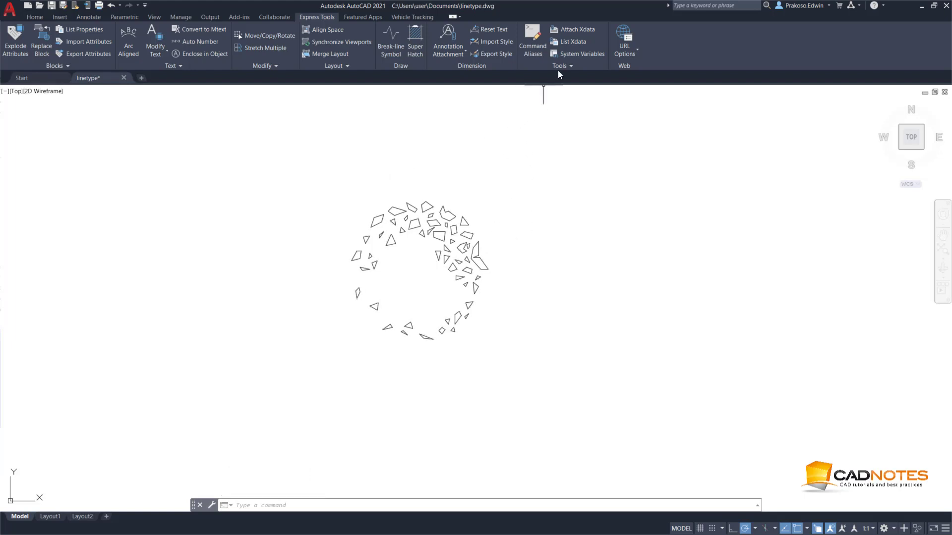
Step: Start Make Linetype and save the definition file as my tree
{"action": "left_click", "coordinate": [561, 66]}
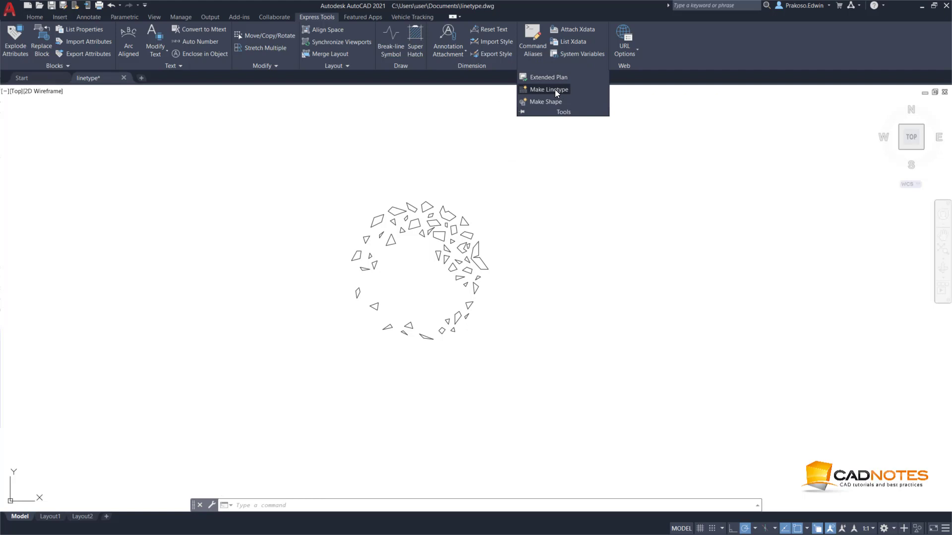
{"action": "left_click", "coordinate": [549, 89]}
{"action": "type", "text": "my li"}
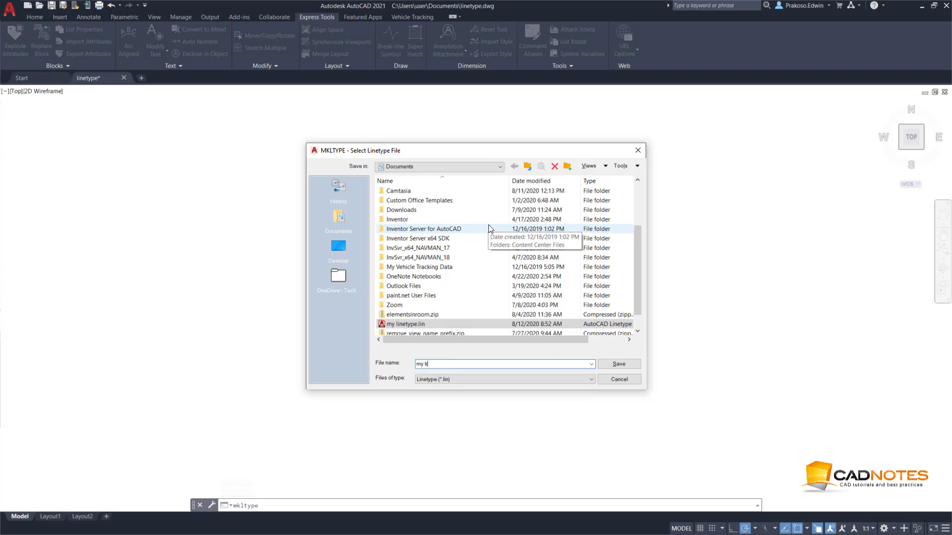
{"action": "type", "text": "ree"}
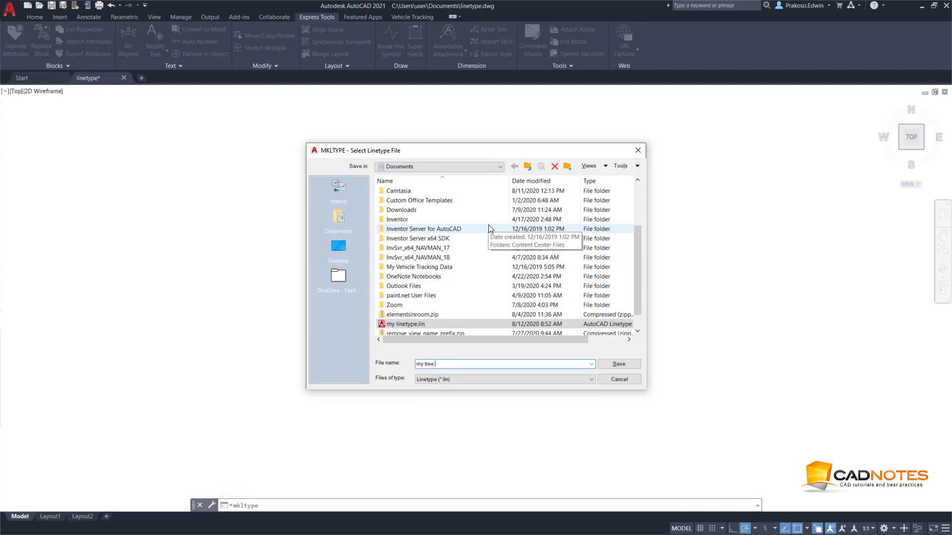
{"action": "left_click", "coordinate": [618, 363]}
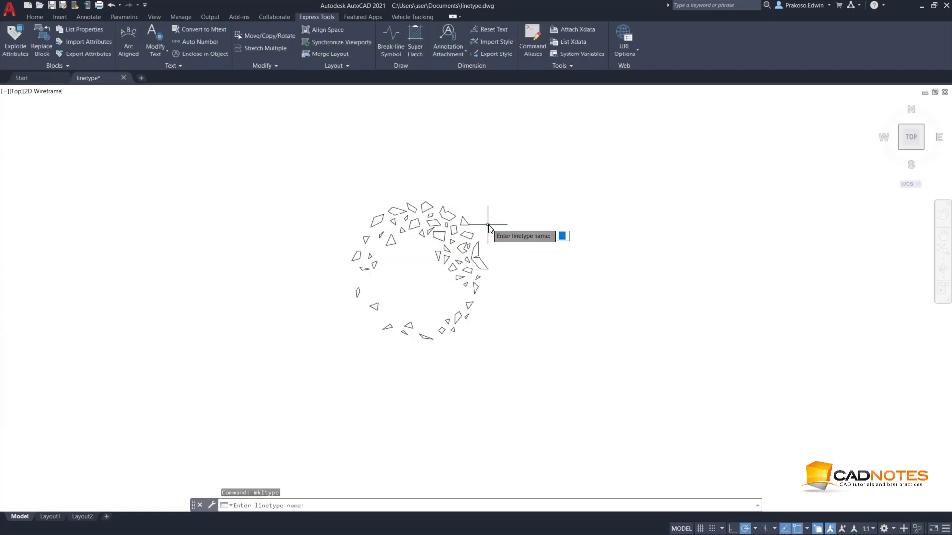
{"action": "mouse_move", "coordinate": [417, 286]}
{"action": "type", "text": "tree"}
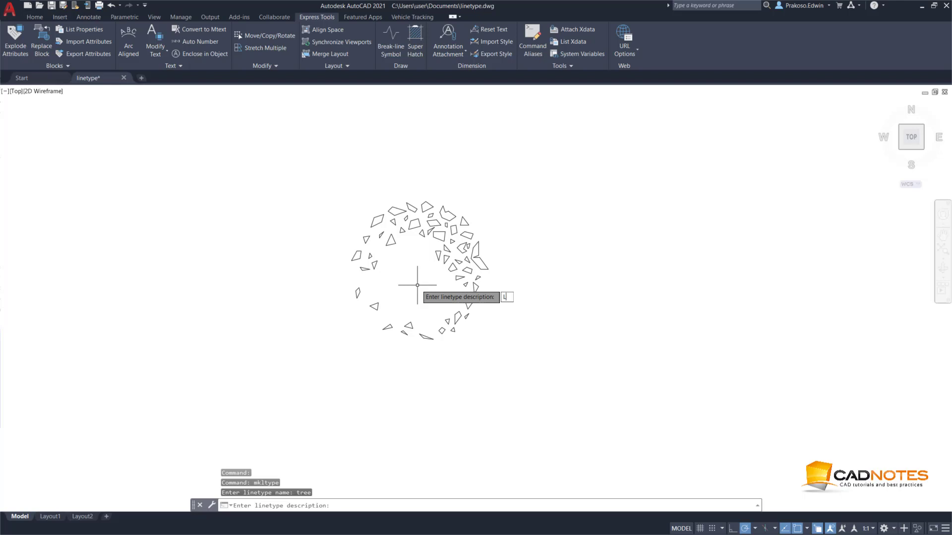
Step: Describe the TREE linetype as Line Tree and set the pattern's start point
{"action": "type", "text": "Line Tr"}
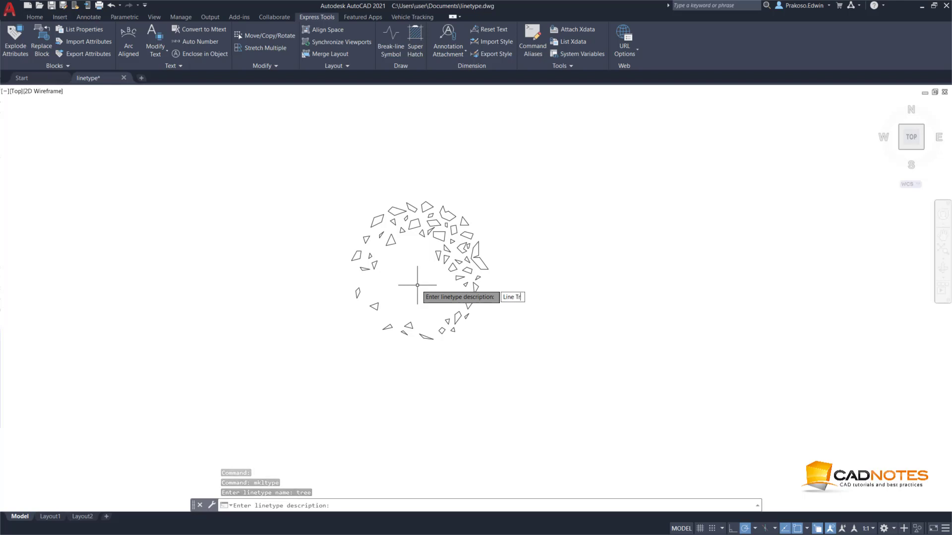
{"action": "key", "text": "Return"}
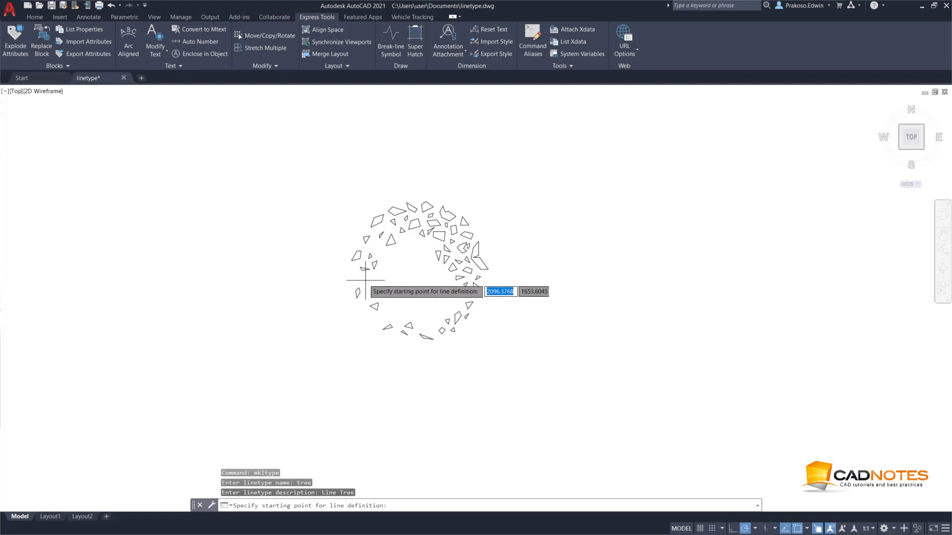
{"action": "left_click", "coordinate": [365, 271]}
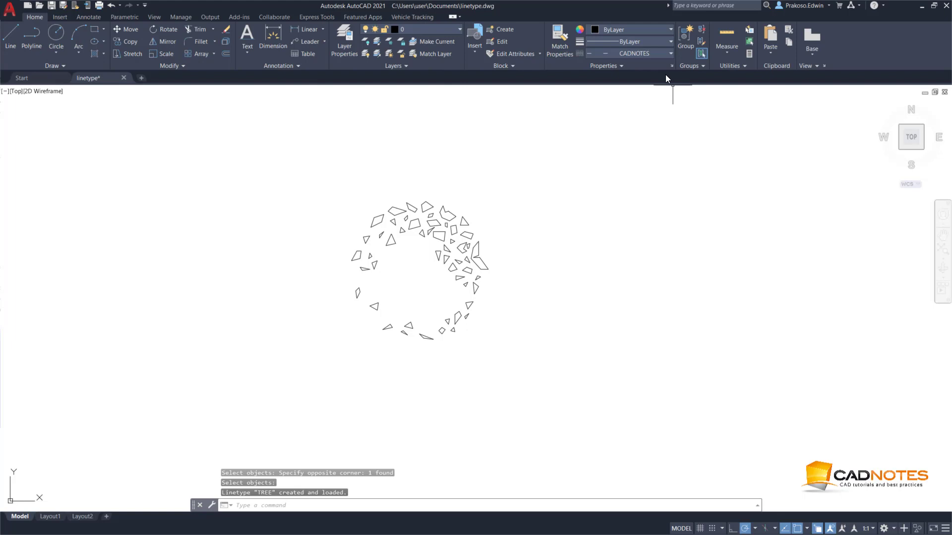
Step: Set TREE as the current linetype from the Properties panel Linetype list
{"action": "left_click", "coordinate": [670, 54]}
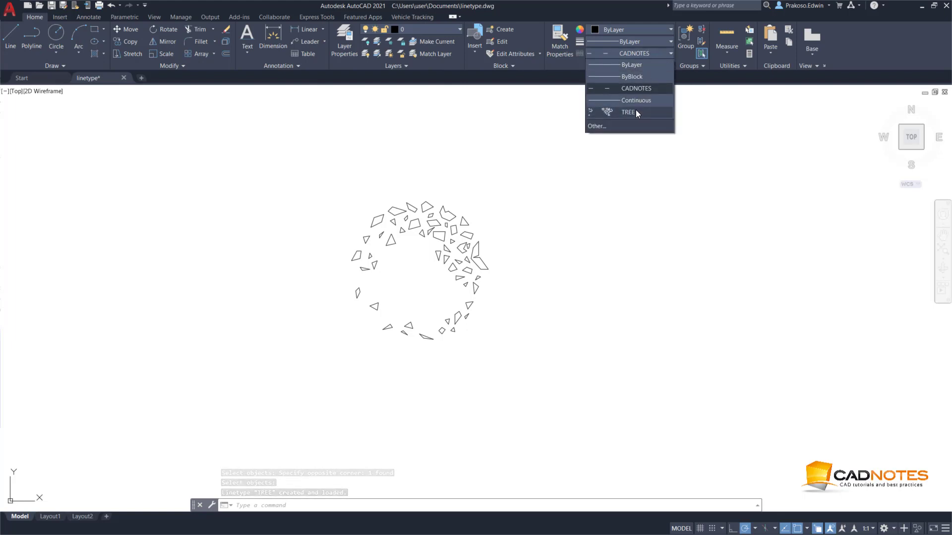
{"action": "left_click", "coordinate": [628, 112]}
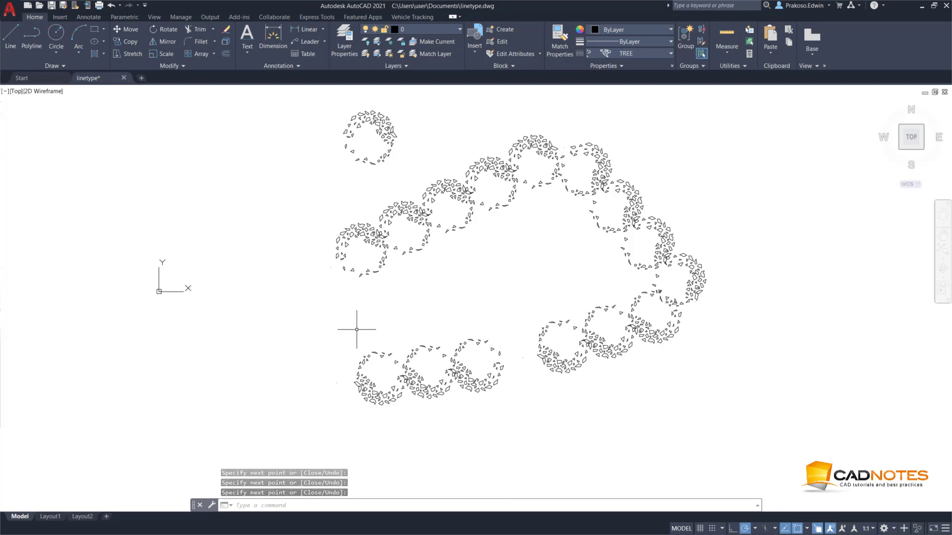
{"action": "mouse_move", "coordinate": [359, 324]}
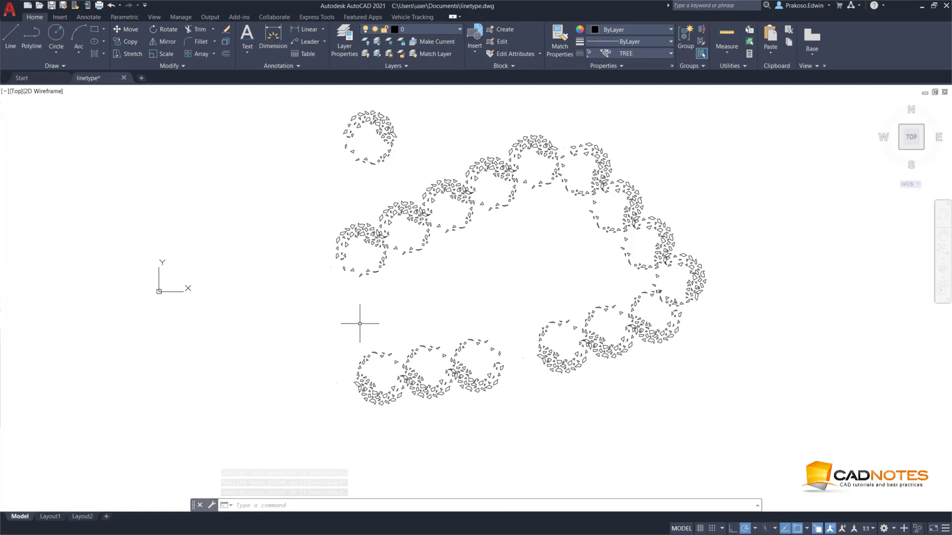